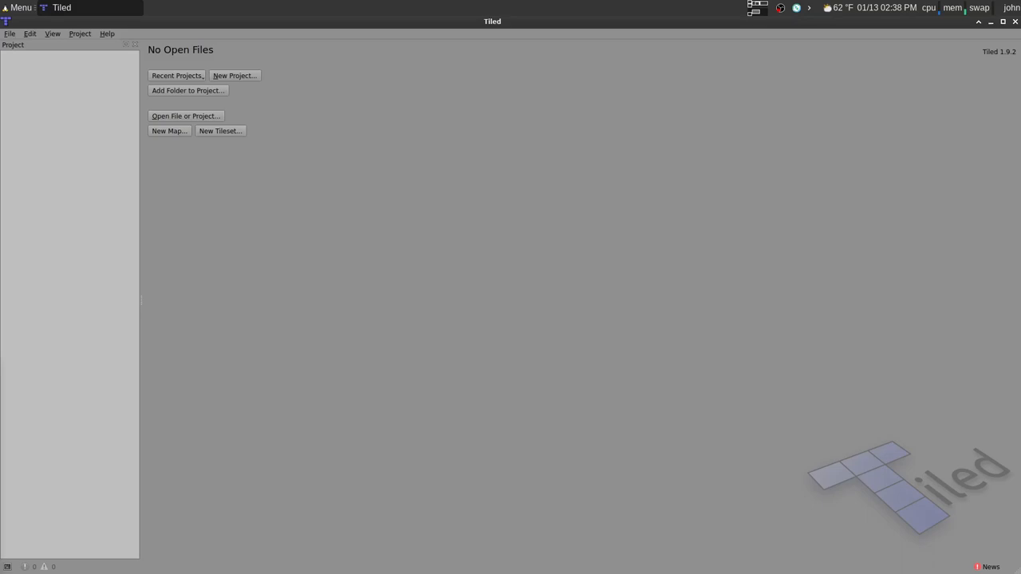
Create a new Tiled project and save it in the Pixel_test folder.
{"action": "left_click", "coordinate": [233, 75]}
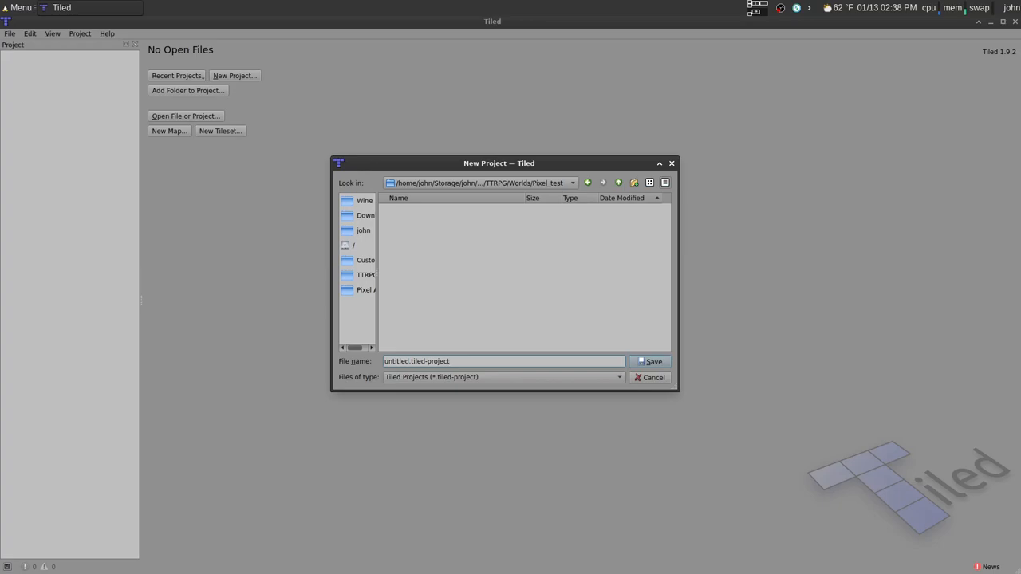
{"action": "left_click", "coordinate": [653, 360]}
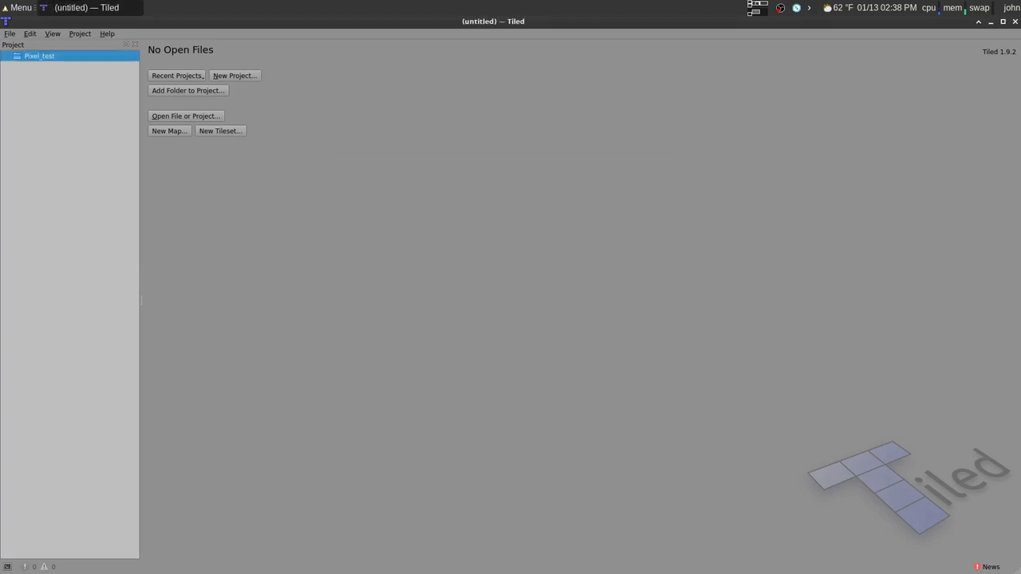
{"action": "mouse_move", "coordinate": [231, 137]}
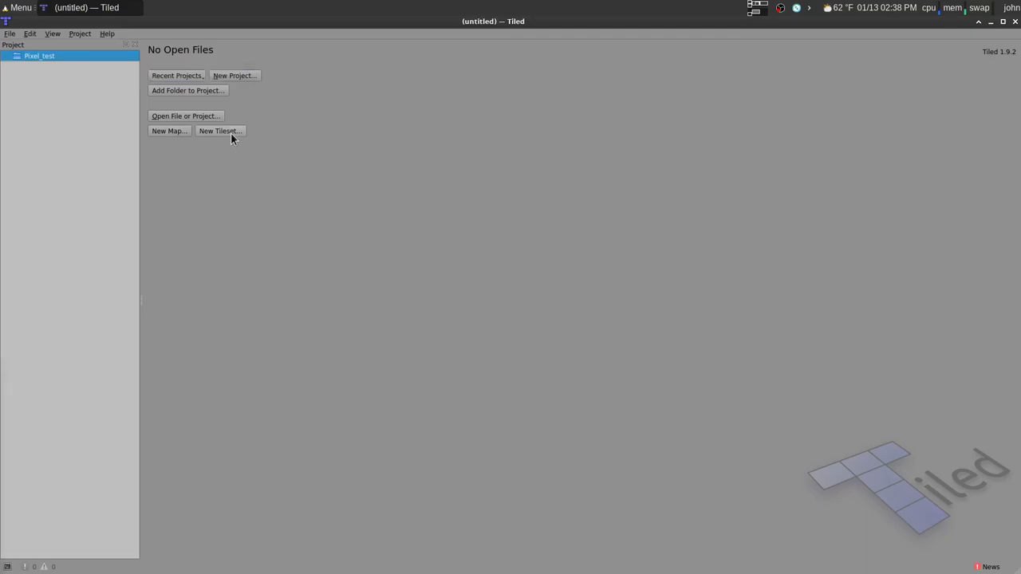
Start a new tileset named pixel-test using pixel_tileset.png as its source image.
{"action": "left_click", "coordinate": [220, 131]}
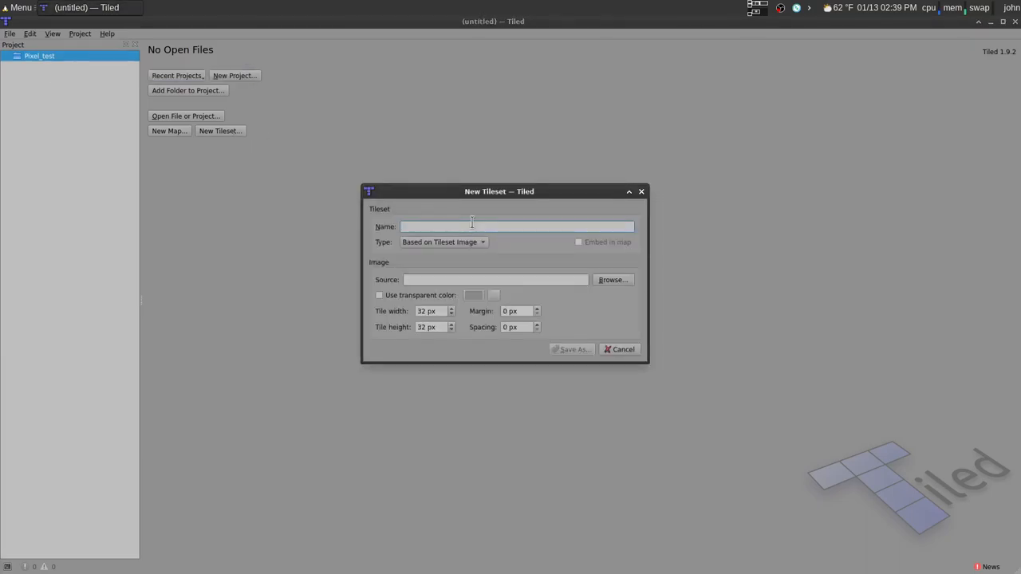
{"action": "type", "text": "pixel-test"}
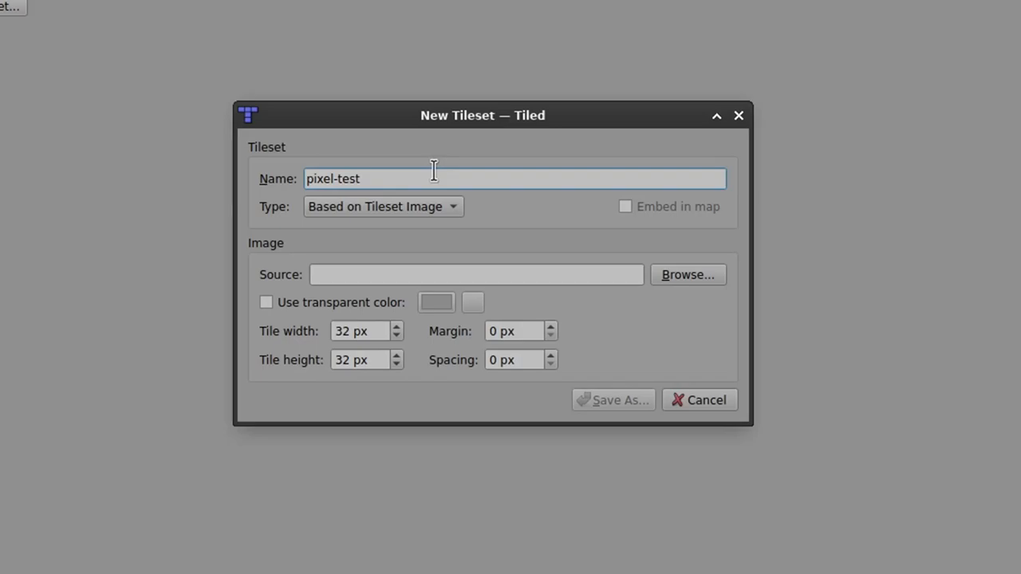
{"action": "mouse_move", "coordinate": [306, 343]}
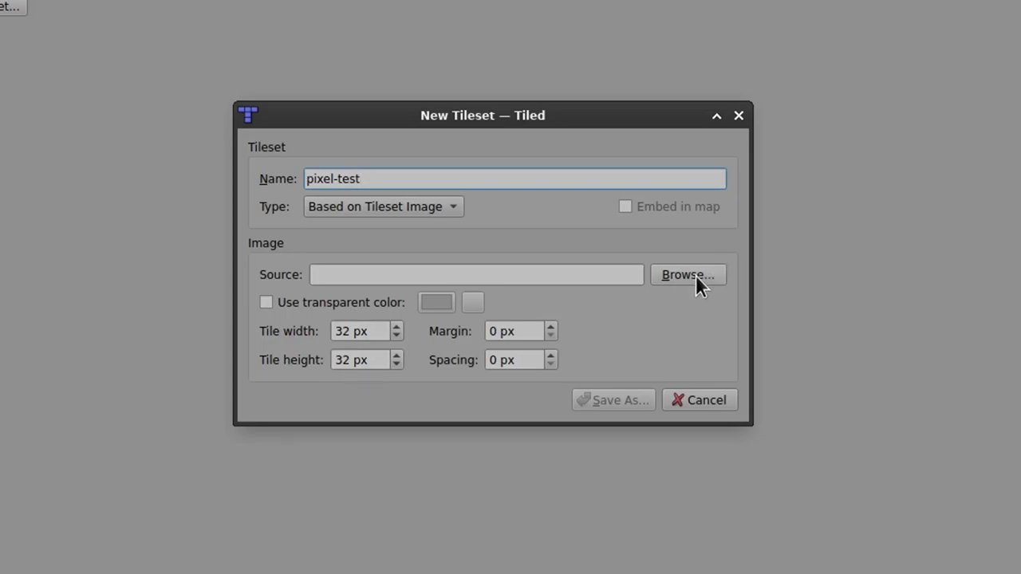
{"action": "left_click", "coordinate": [686, 274]}
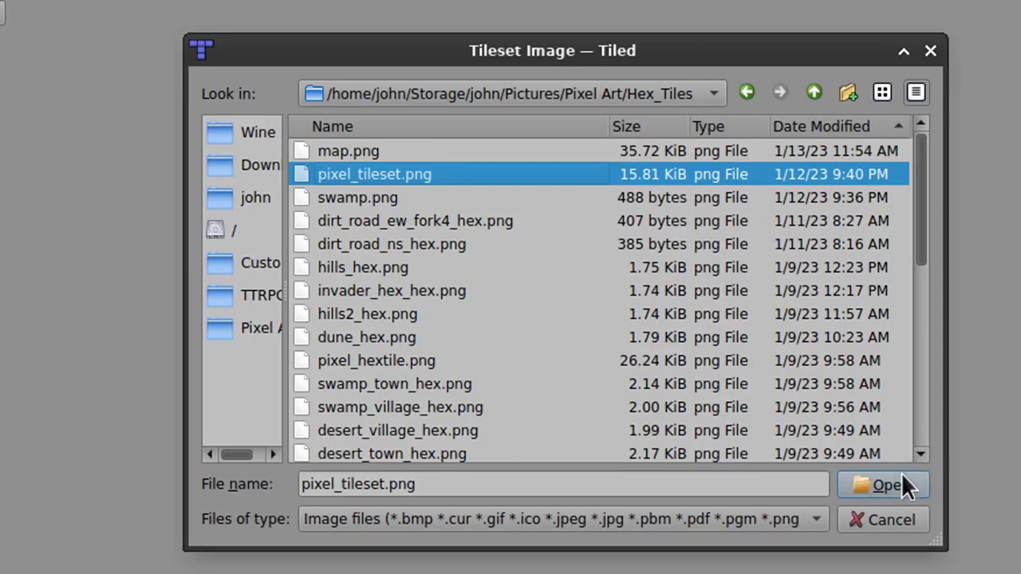
{"action": "left_click", "coordinate": [883, 485]}
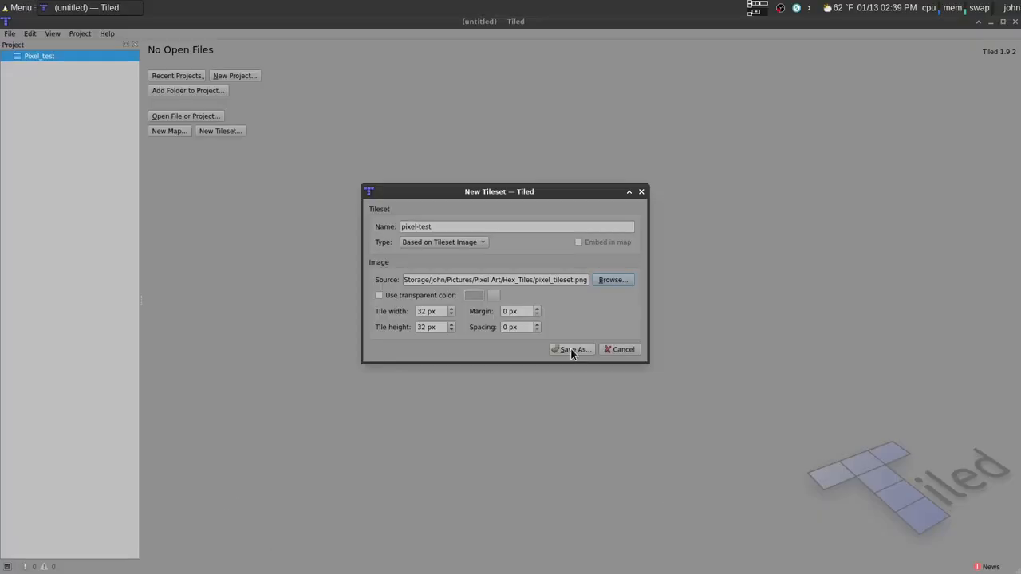
Save the tileset as pixel-test.tsx and inspect one of its hex tiles.
{"action": "left_click", "coordinate": [571, 349]}
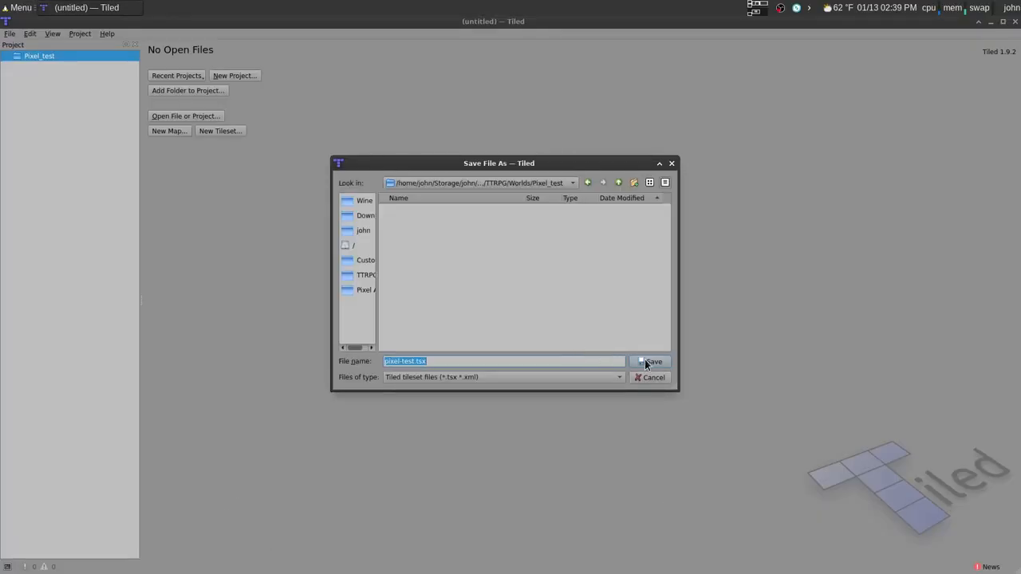
{"action": "left_click", "coordinate": [653, 361]}
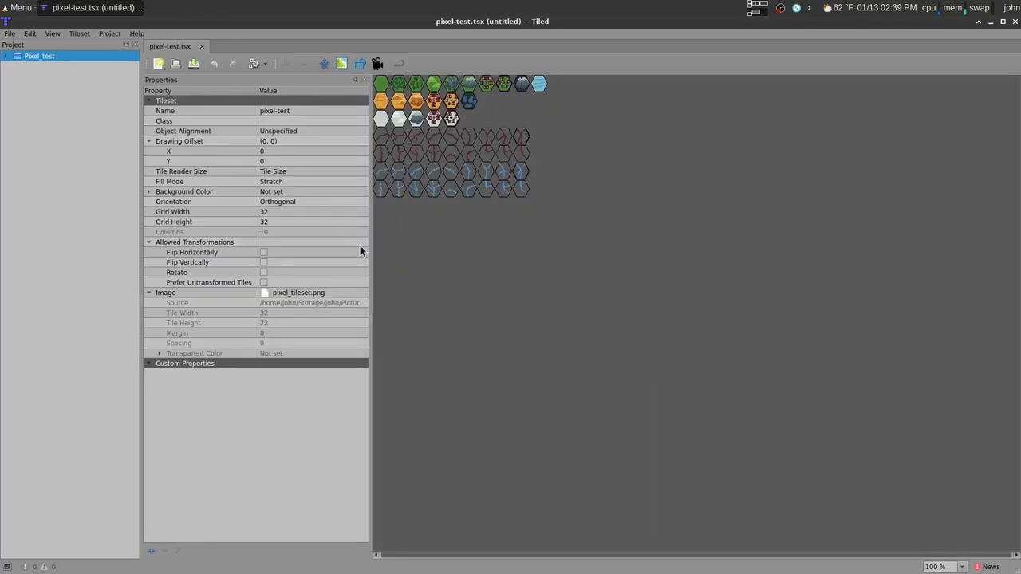
{"action": "mouse_move", "coordinate": [557, 134]}
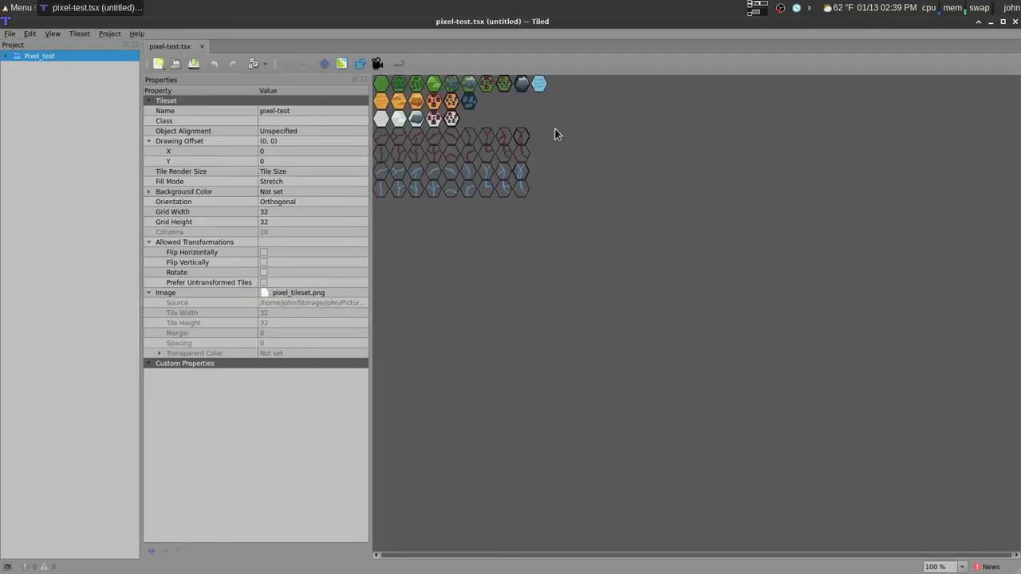
{"action": "left_click", "coordinate": [434, 100]}
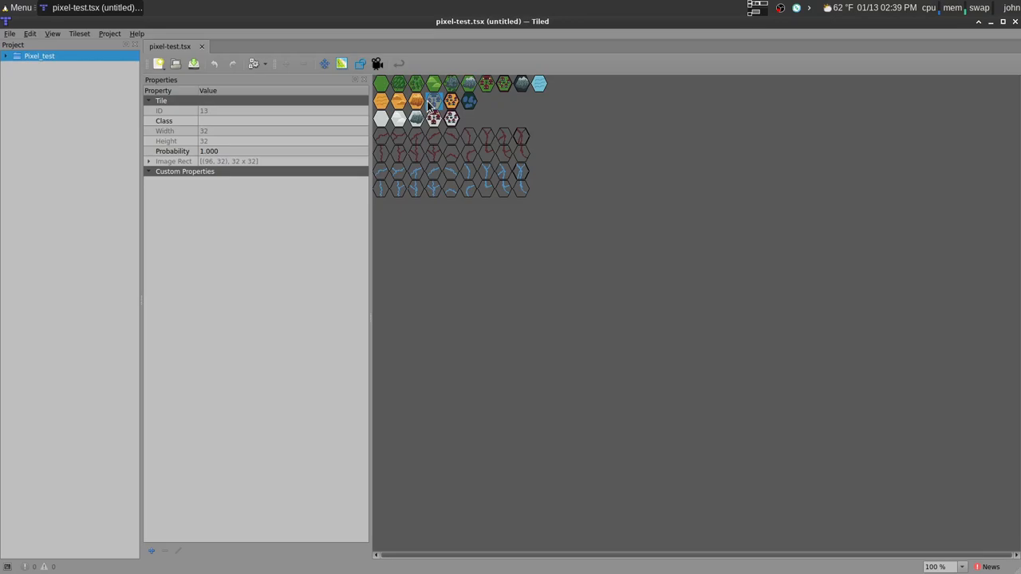
{"action": "left_click", "coordinate": [9, 34]}
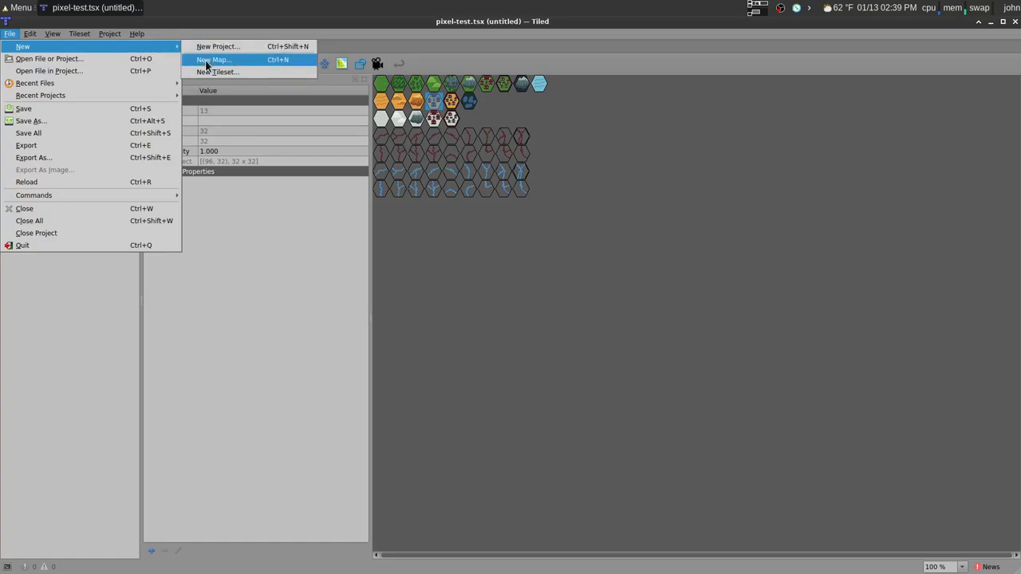
Create a new 30×20 map with Hexagonal (Staggered) orientation and 32 px tiles.
{"action": "left_click", "coordinate": [213, 61]}
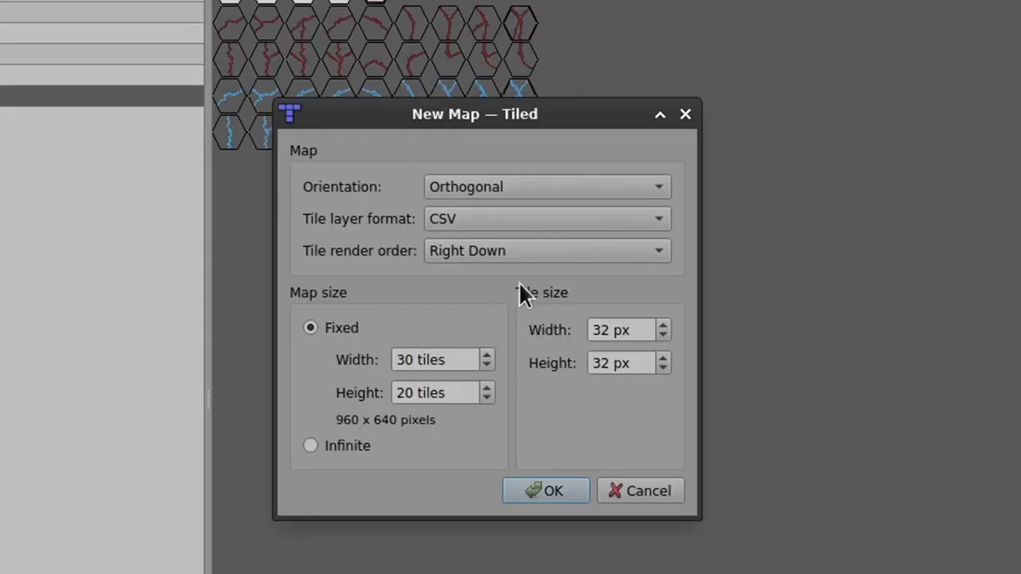
{"action": "left_click", "coordinate": [546, 186]}
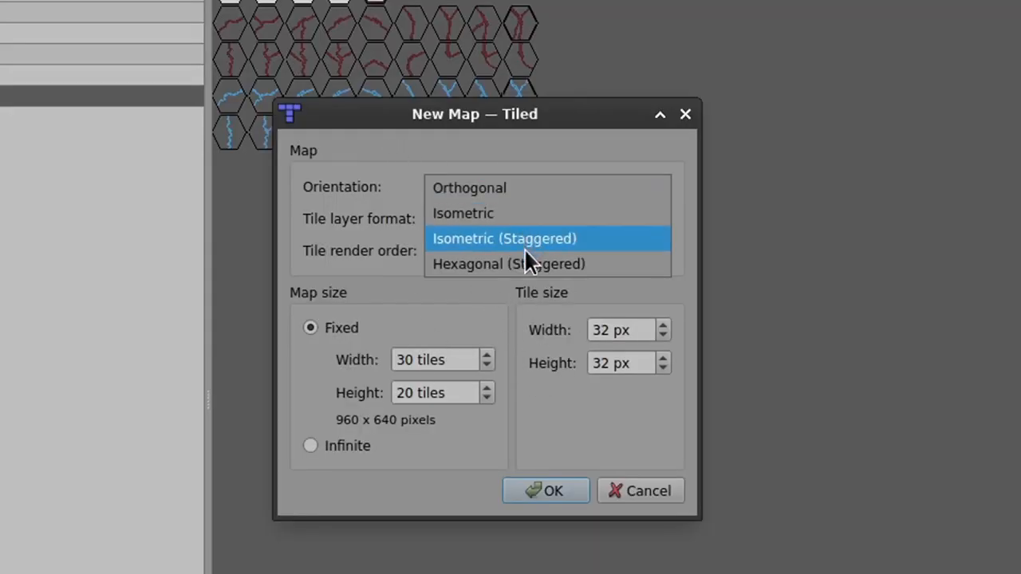
{"action": "left_click", "coordinate": [507, 265]}
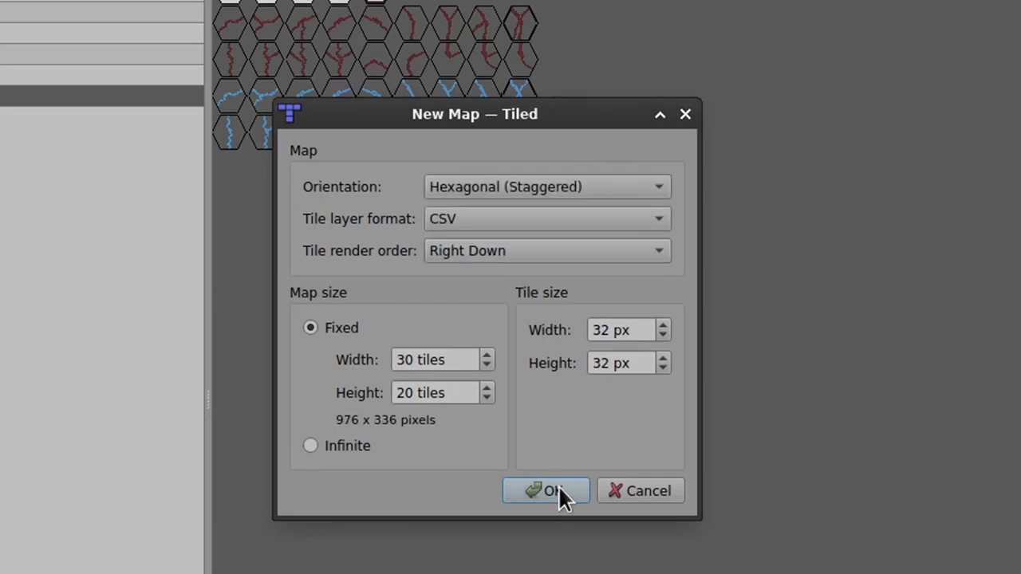
{"action": "mouse_move", "coordinate": [327, 478]}
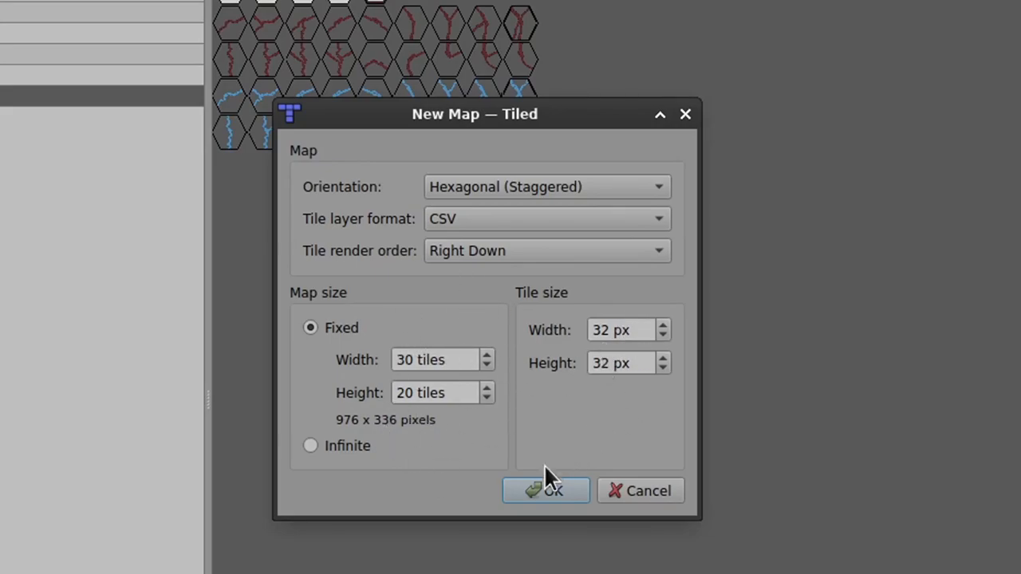
{"action": "left_click", "coordinate": [545, 491]}
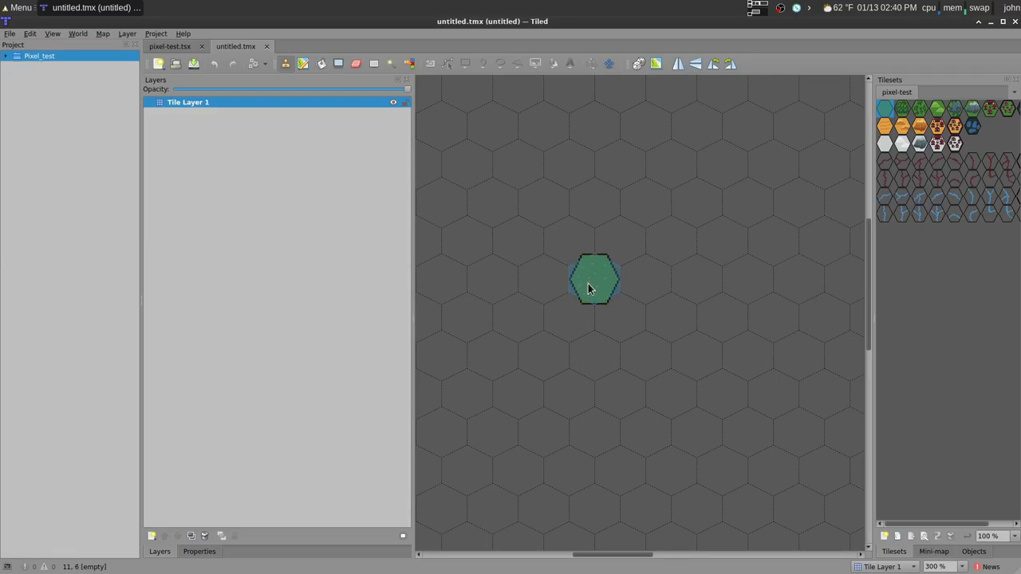
Switch the map's stagger axis from Y to X in Map Properties and pick a terrain tile.
{"action": "left_click", "coordinate": [198, 552]}
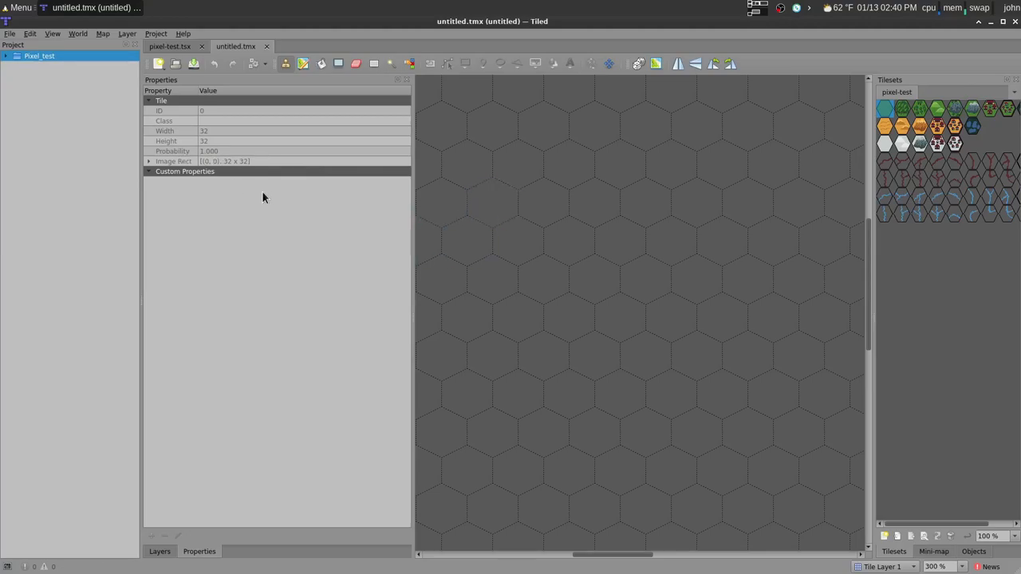
{"action": "left_click", "coordinate": [28, 34]}
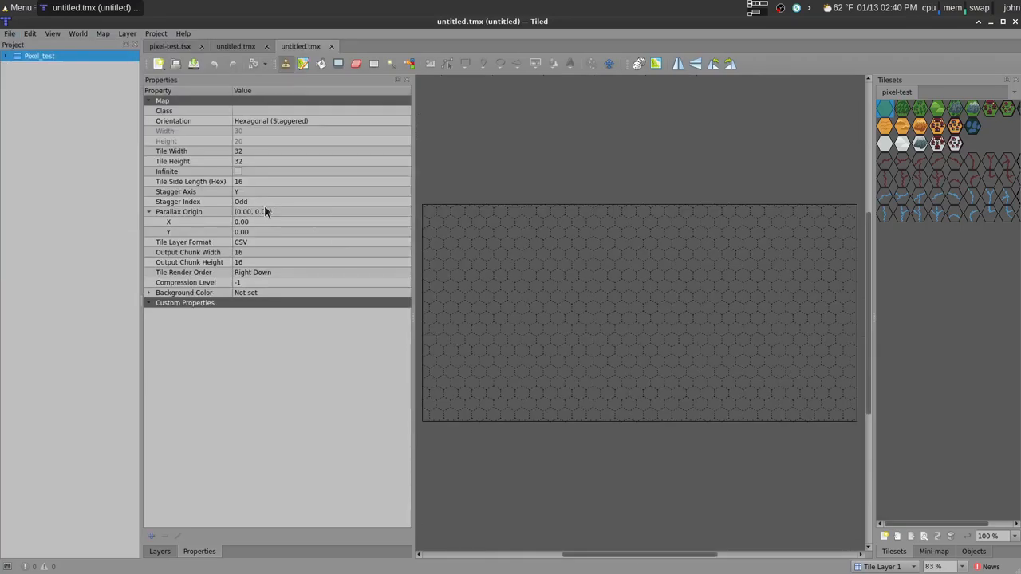
{"action": "left_click", "coordinate": [176, 192]}
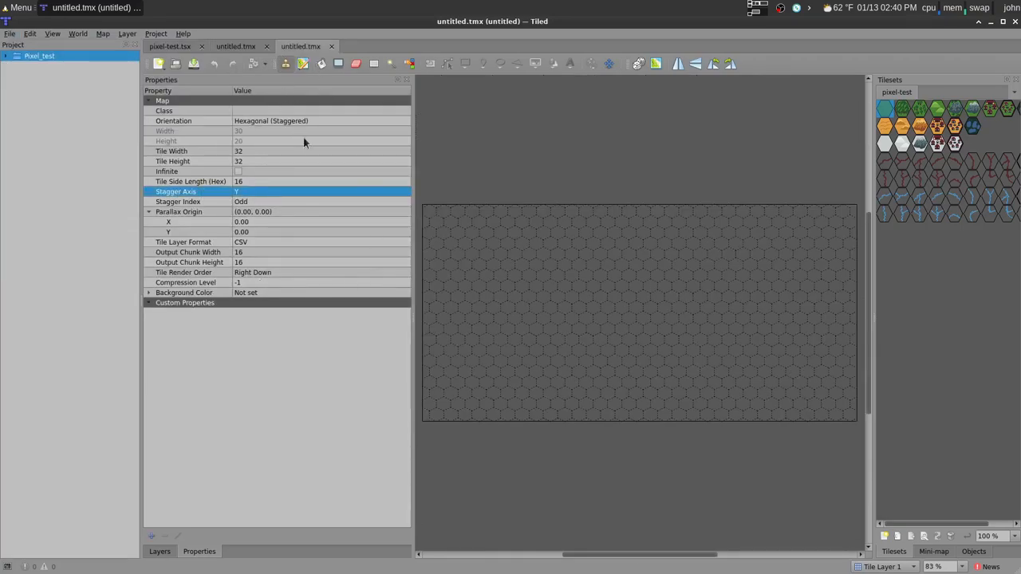
{"action": "left_click", "coordinate": [319, 191]}
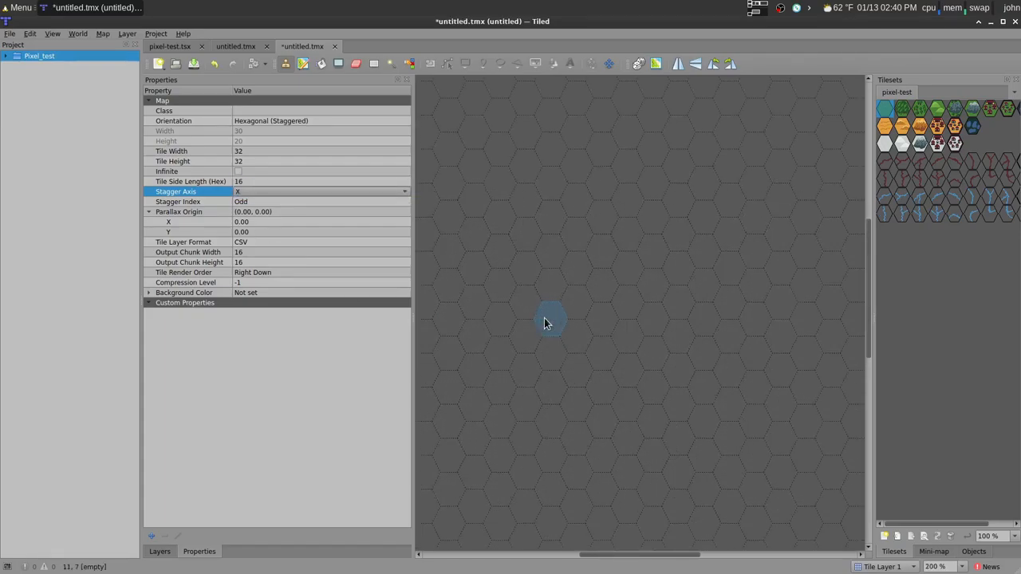
{"action": "left_click", "coordinate": [885, 108]}
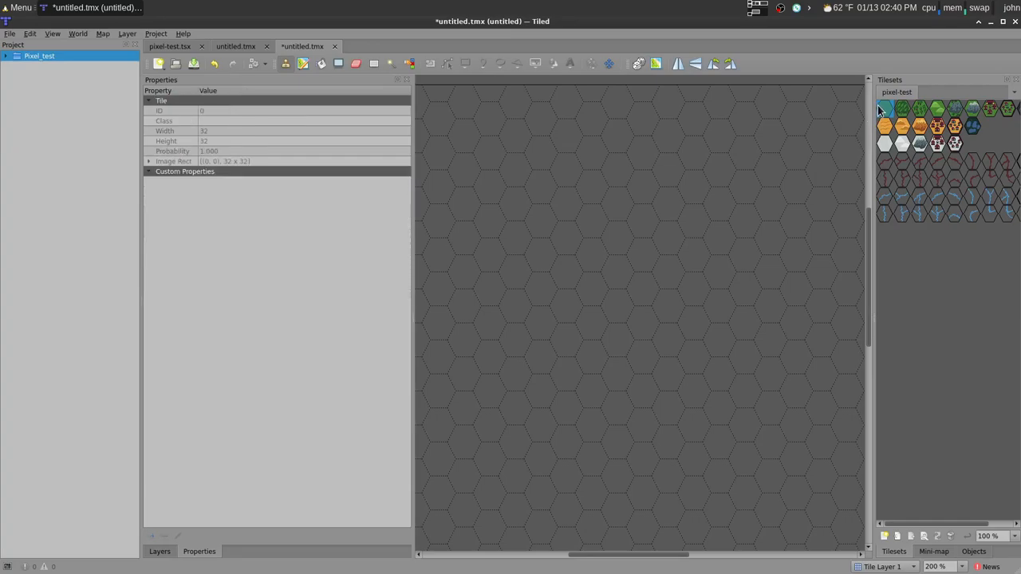
Paint snow, grassland, mountain and town hexes on the map, then erase one town.
{"action": "left_click_drag", "start_coordinate": [590, 256], "coordinate": [619, 335]}
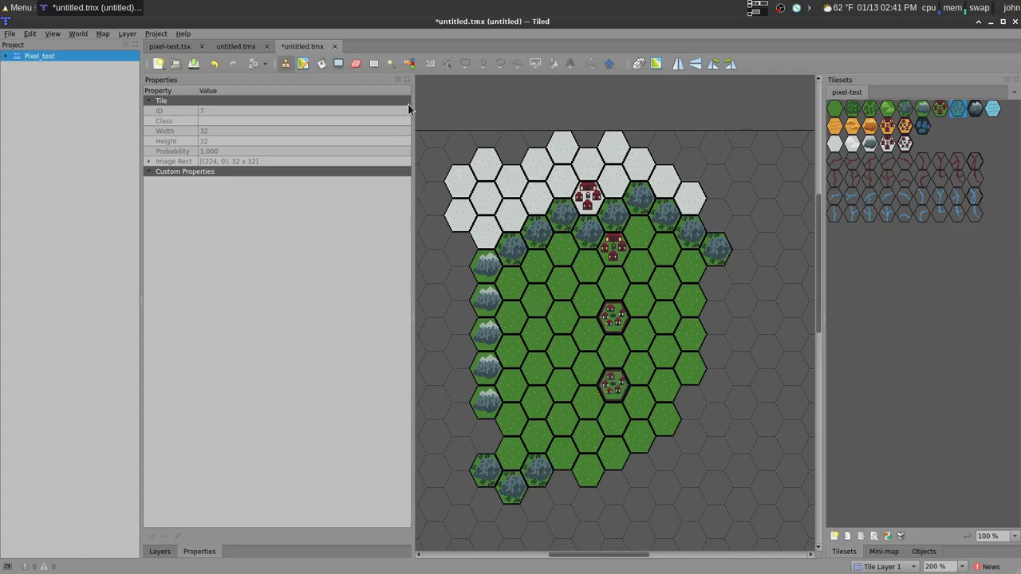
{"action": "left_click", "coordinate": [662, 388]}
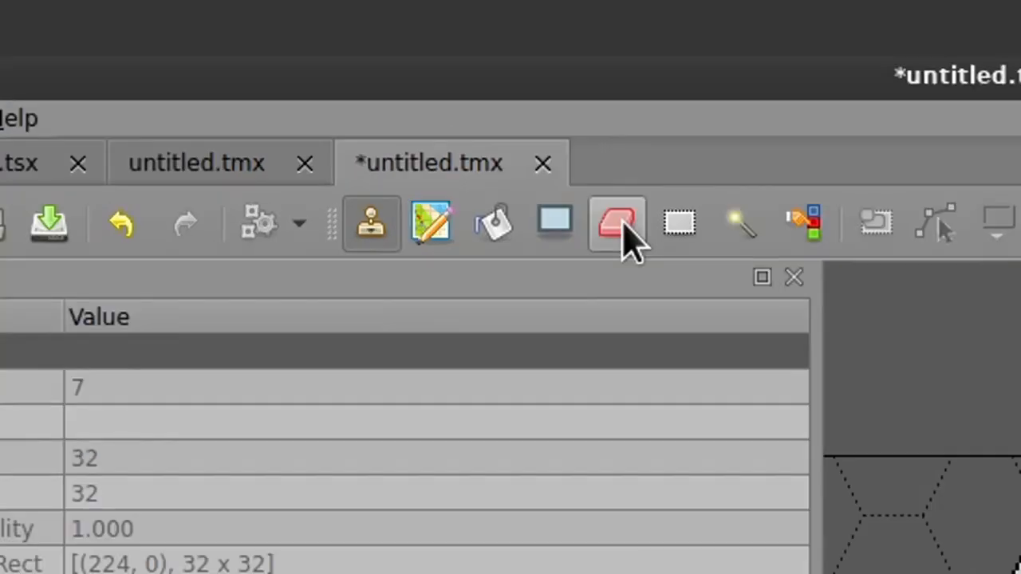
{"action": "left_click", "coordinate": [616, 223]}
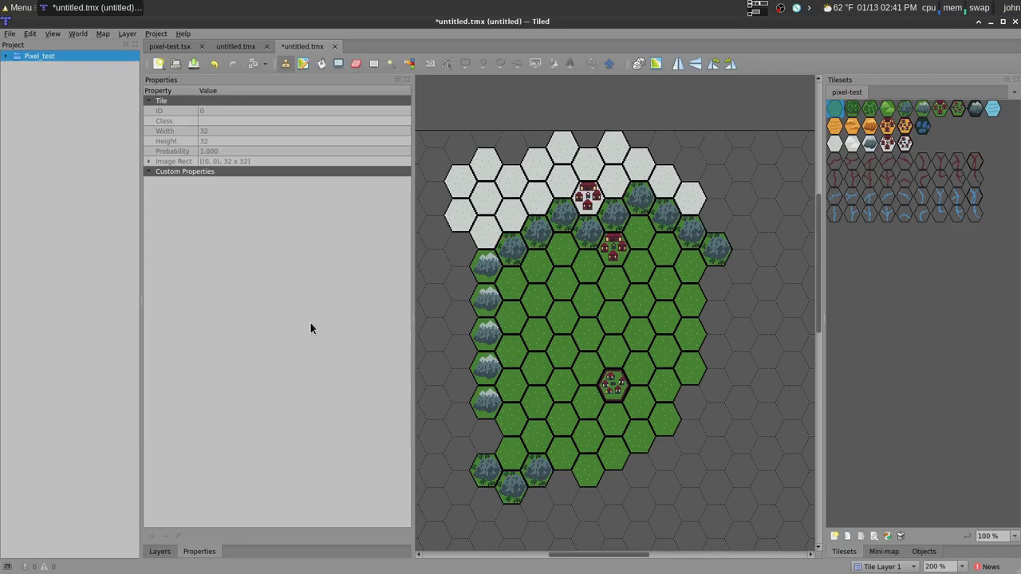
{"action": "mouse_move", "coordinate": [868, 178]}
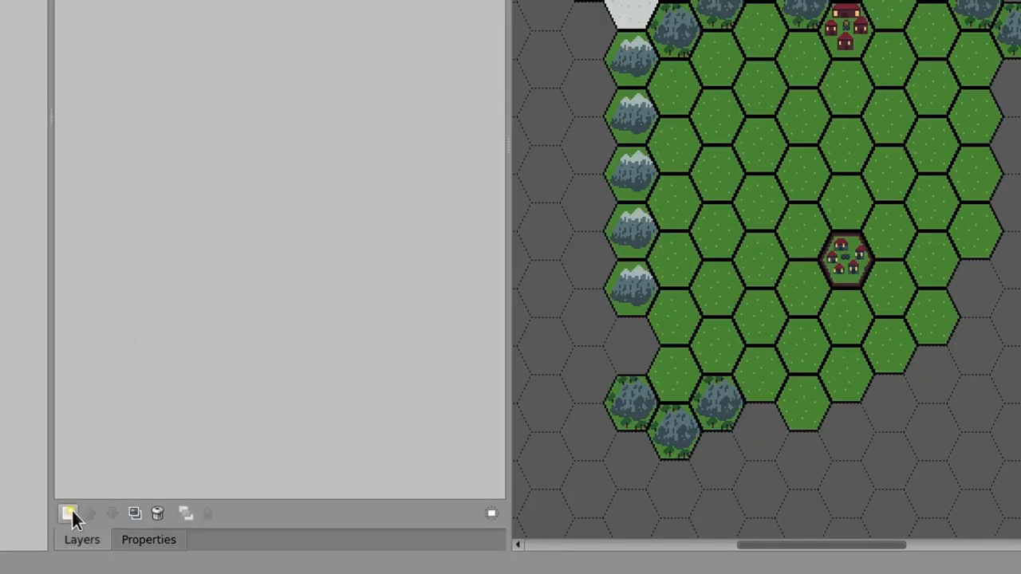
Add a new tile layer named Roads for drawing the dirt road between towns.
{"action": "left_click", "coordinate": [68, 514]}
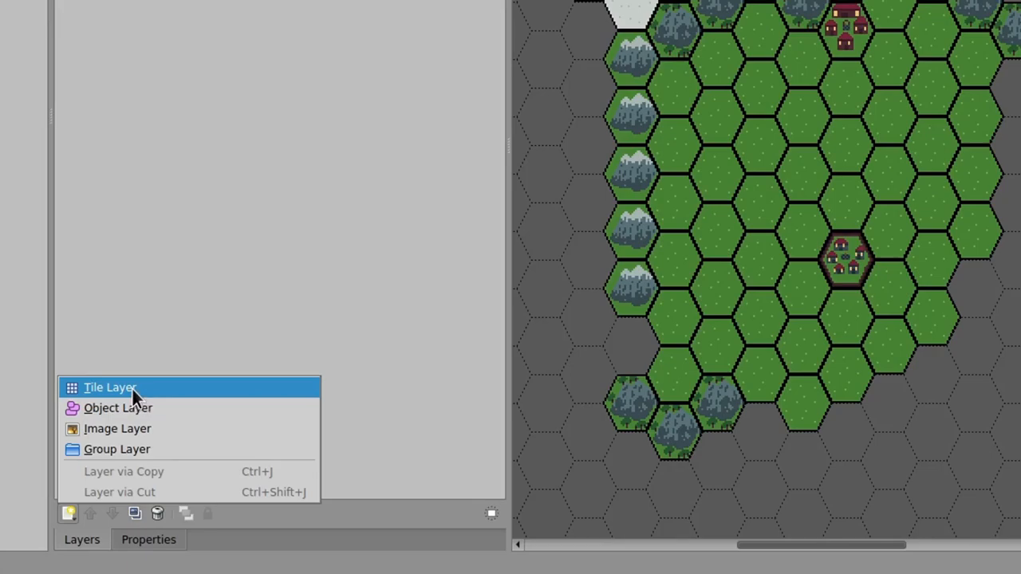
{"action": "left_click", "coordinate": [110, 387]}
{"action": "type", "text": "Roads"}
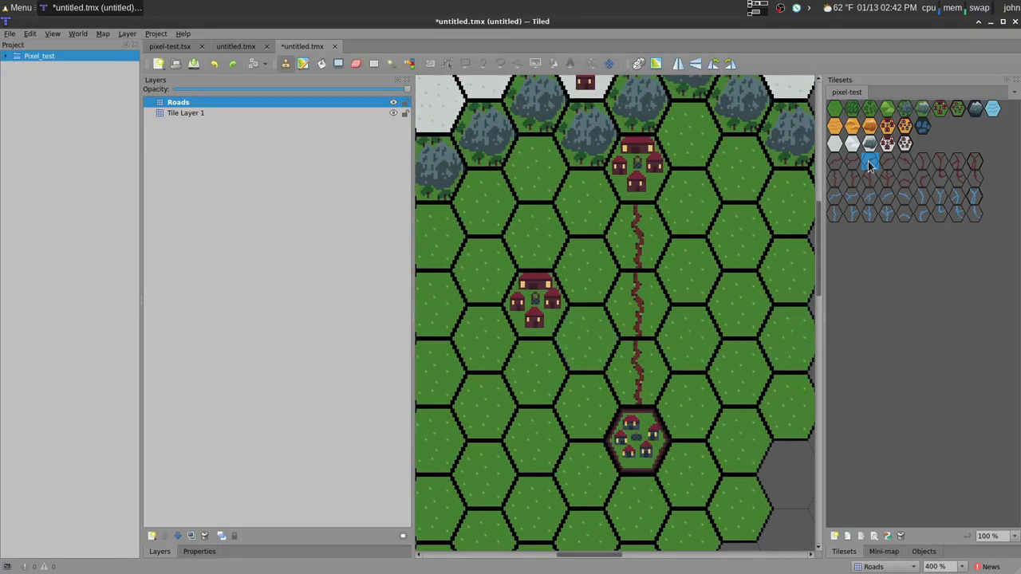
Lay branch road pieces from the western town joining the main north–south road.
{"action": "left_click", "coordinate": [588, 335]}
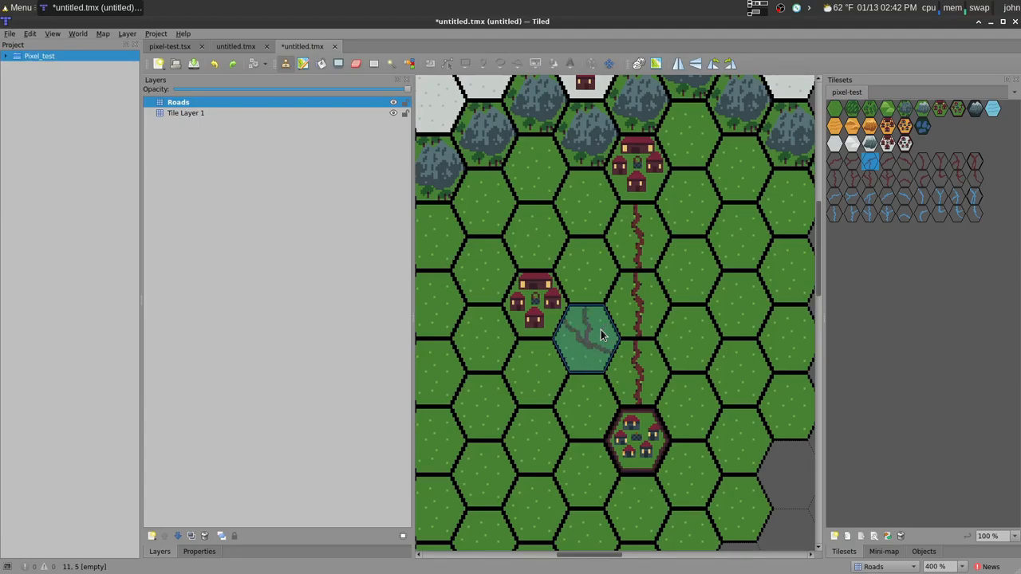
{"action": "left_click", "coordinate": [589, 335]}
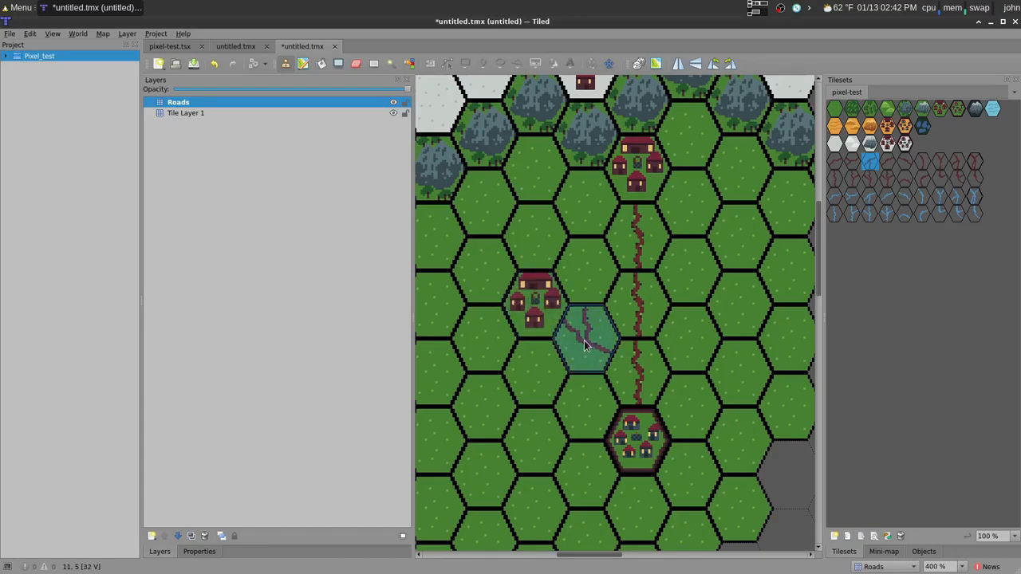
{"action": "left_click", "coordinate": [638, 370]}
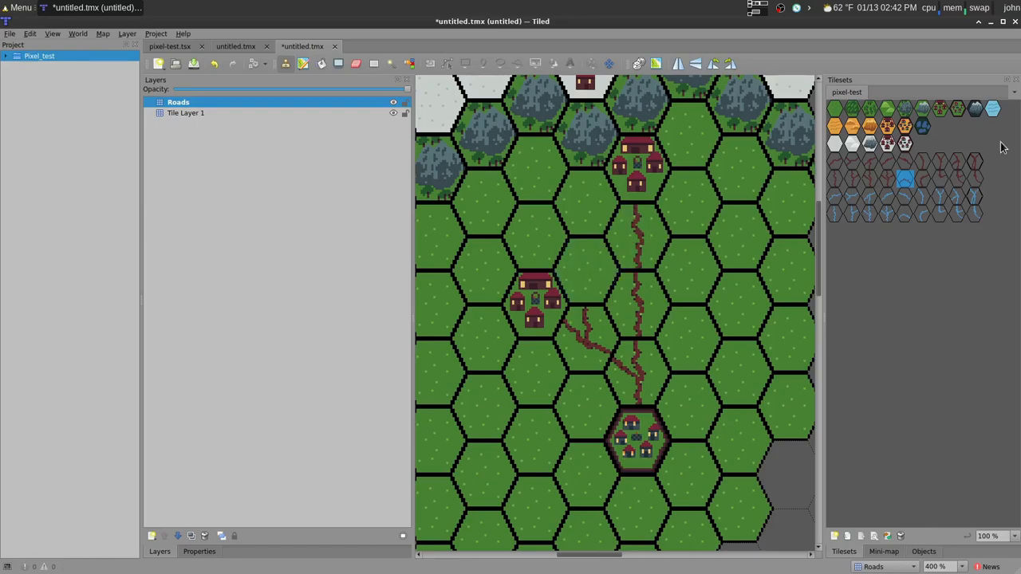
{"action": "left_click", "coordinate": [587, 271]}
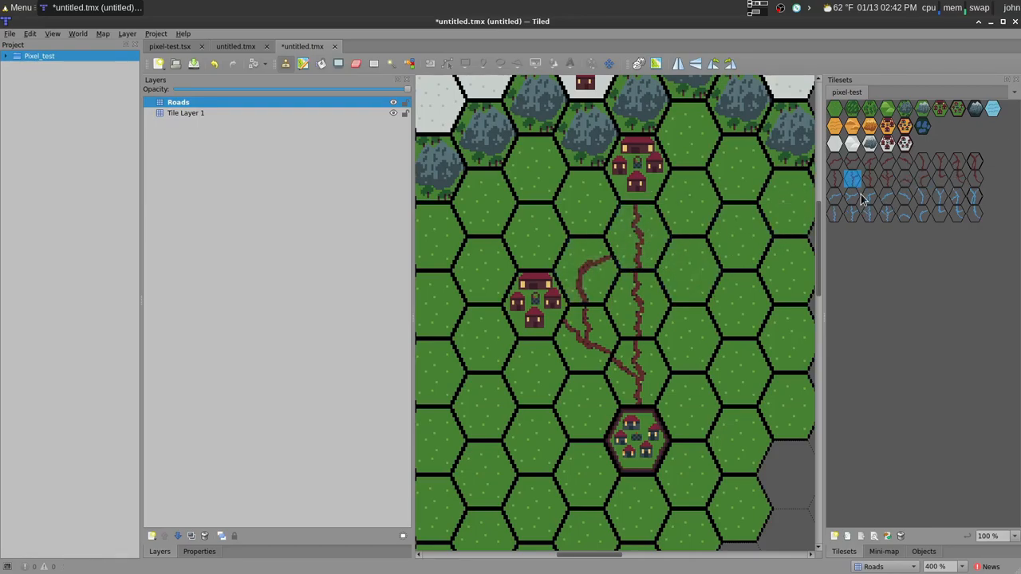
{"action": "left_click", "coordinate": [635, 236]}
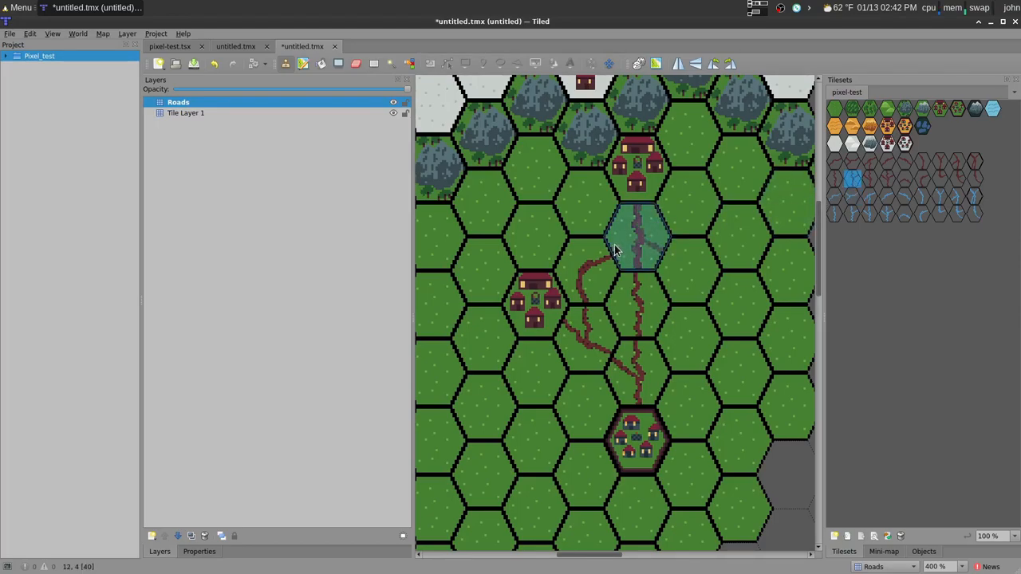
{"action": "left_click", "coordinate": [638, 236]}
{"action": "type", "text": "Rivers"}
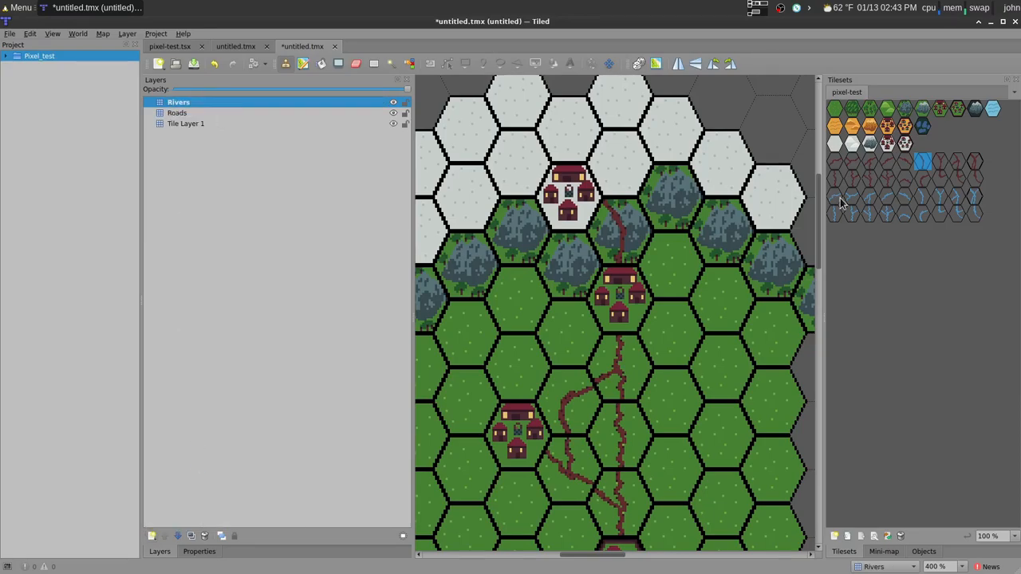
Pick a river tile and paint a winding river beside the mountains on the Rivers layer.
{"action": "left_click", "coordinate": [887, 198]}
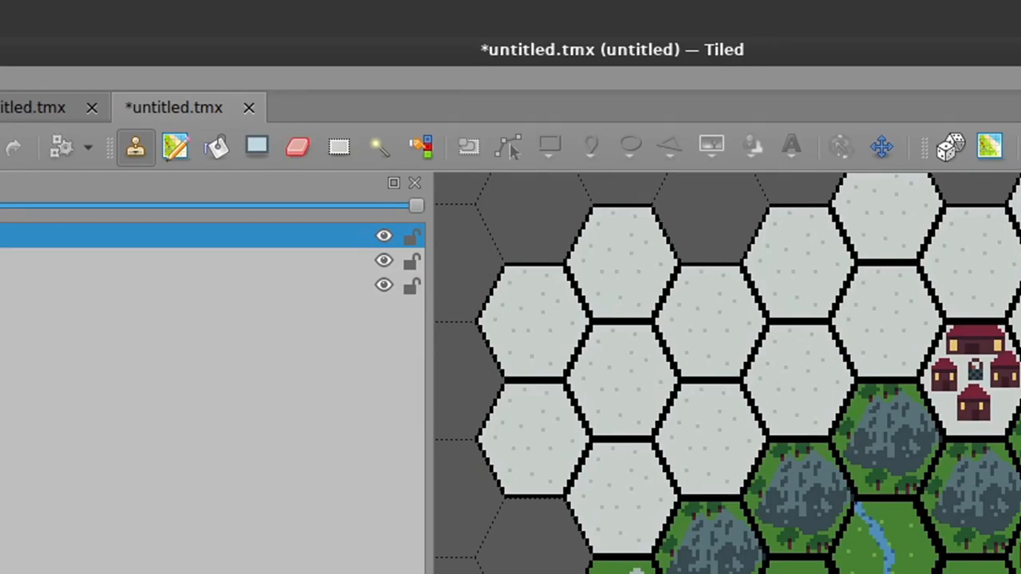
{"action": "mouse_move", "coordinate": [791, 146]}
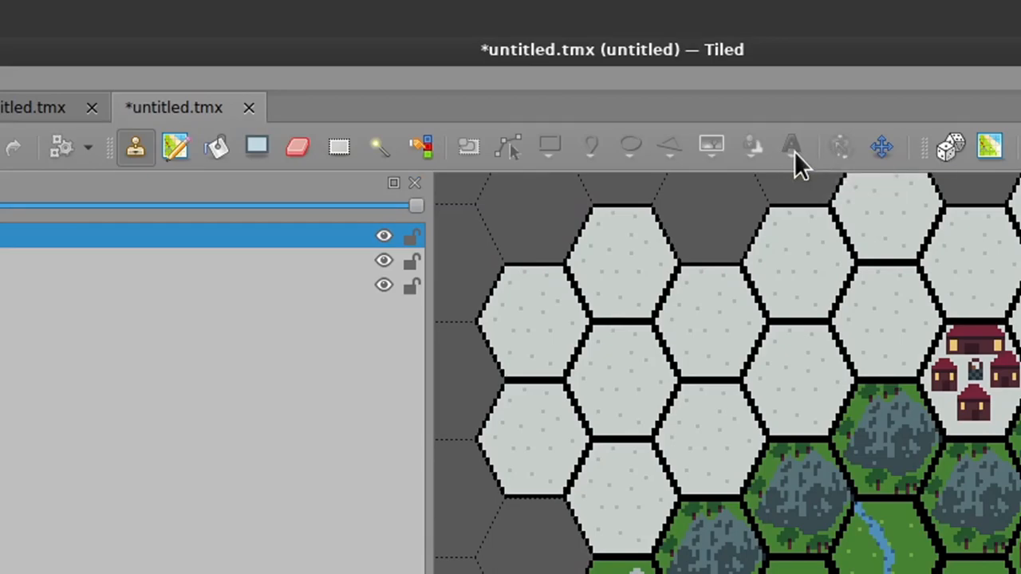
Add an object layer named Town Names above the tile layers.
{"action": "left_click", "coordinate": [227, 528]}
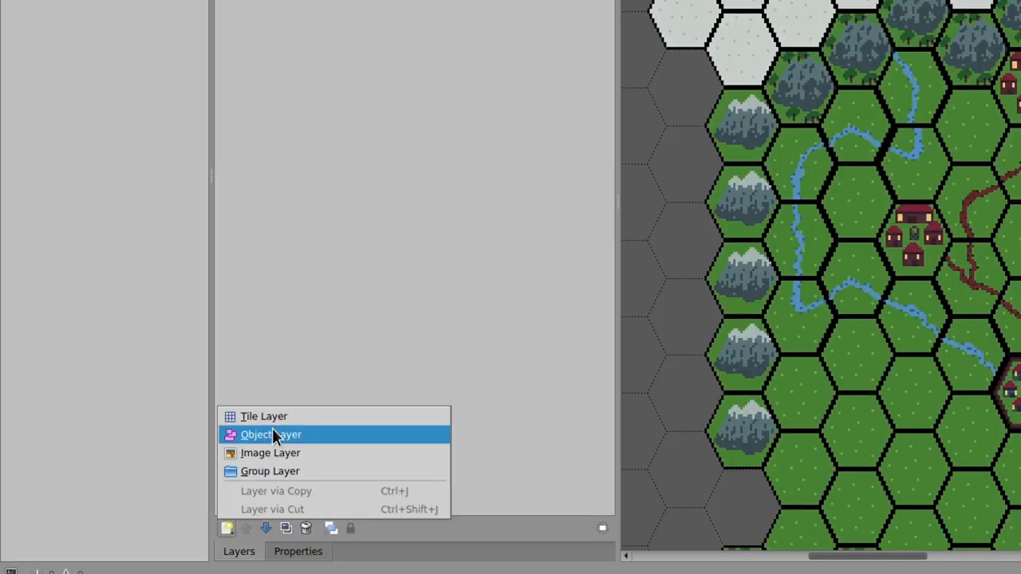
{"action": "left_click", "coordinate": [271, 434]}
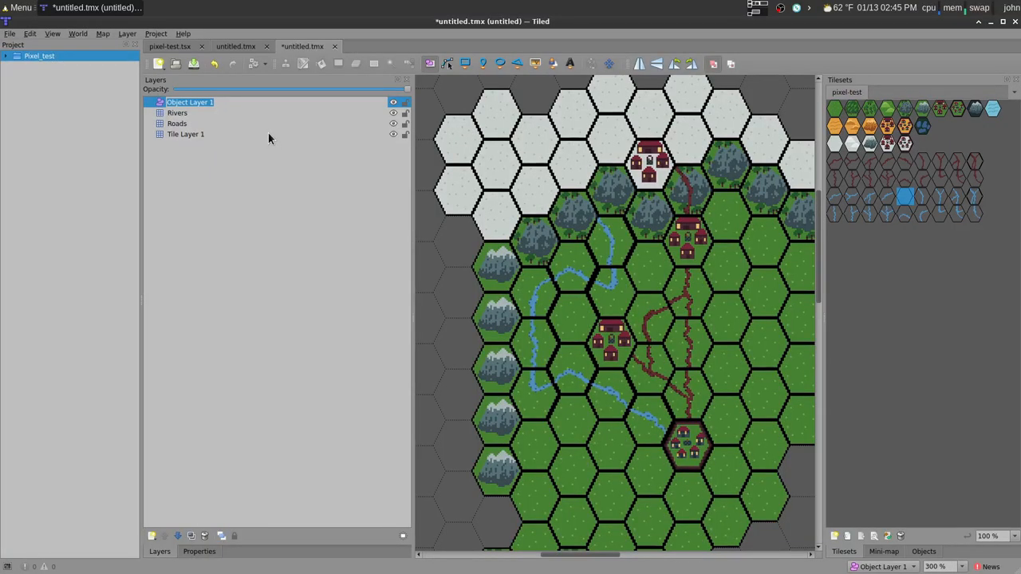
{"action": "type", "text": "Town NAm"}
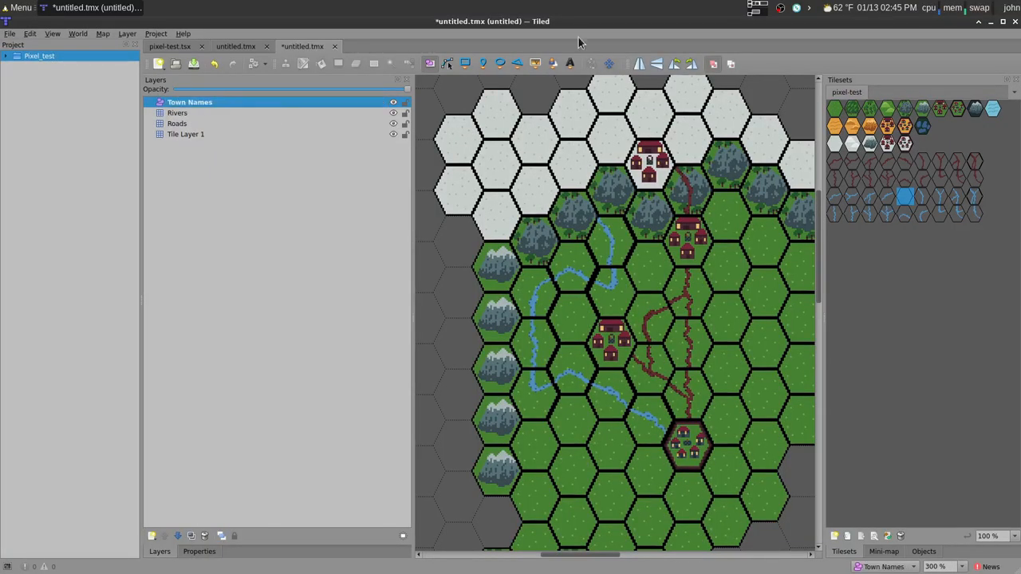
{"action": "mouse_move", "coordinate": [570, 64]}
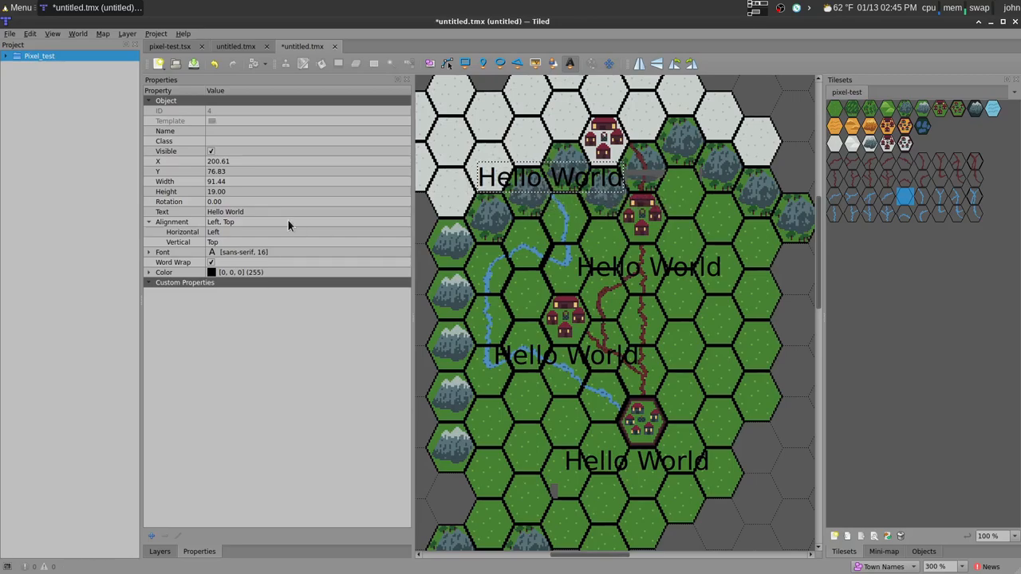
Name the northern label Snowberg and set it in the Queen Empress 16 font.
{"action": "type", "text": "Snow"}
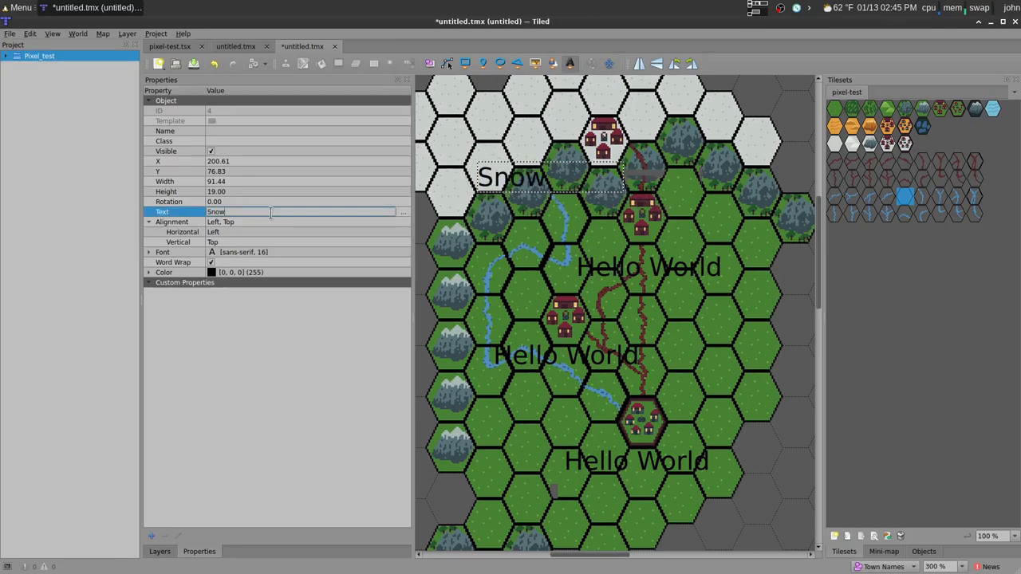
{"action": "type", "text": "berg"}
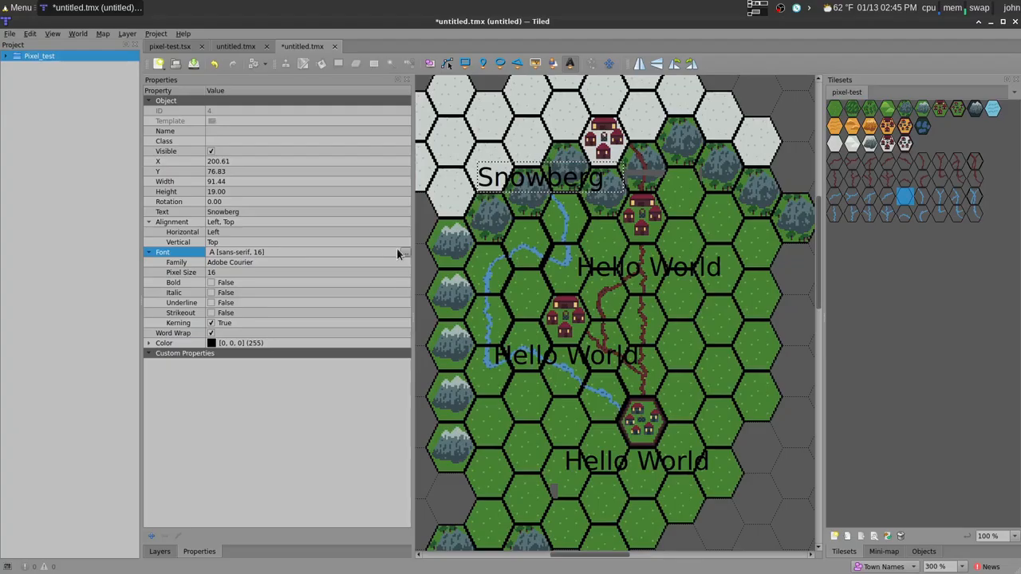
{"action": "left_click", "coordinate": [405, 256]}
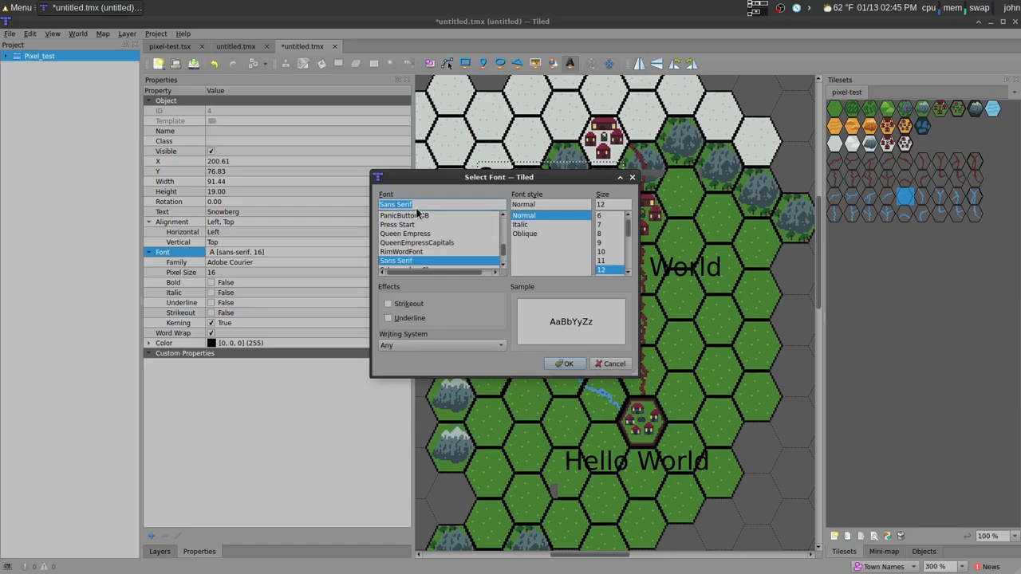
{"action": "left_click", "coordinate": [565, 364]}
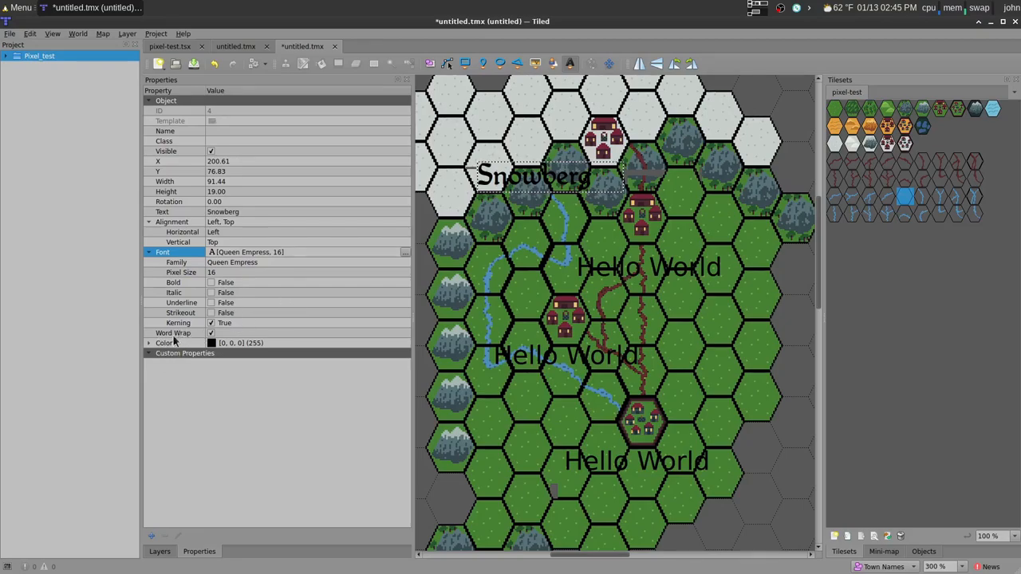
Make the Snowberg label text white and move it further right on the map.
{"action": "left_click", "coordinate": [148, 343]}
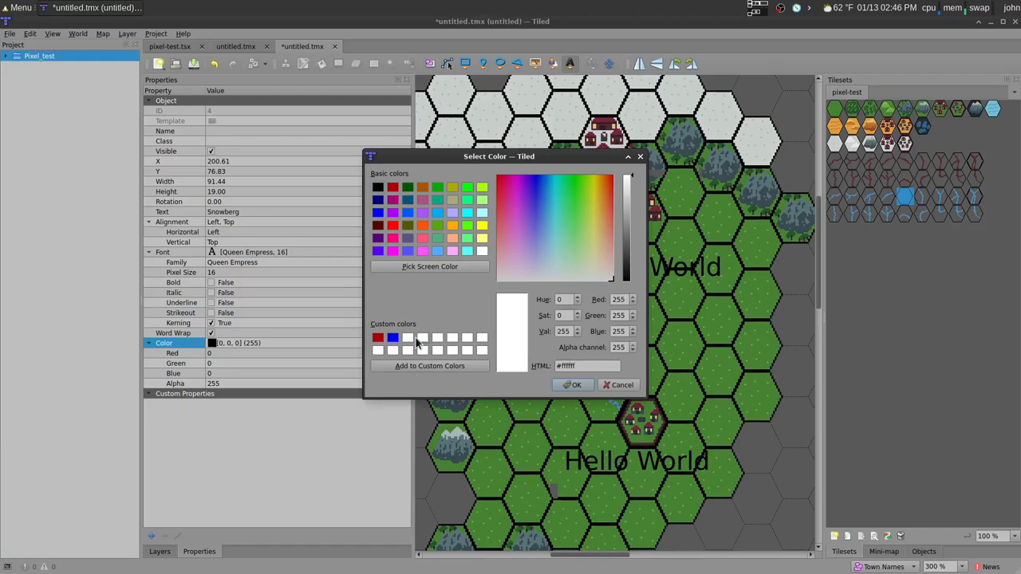
{"action": "left_click", "coordinate": [576, 384]}
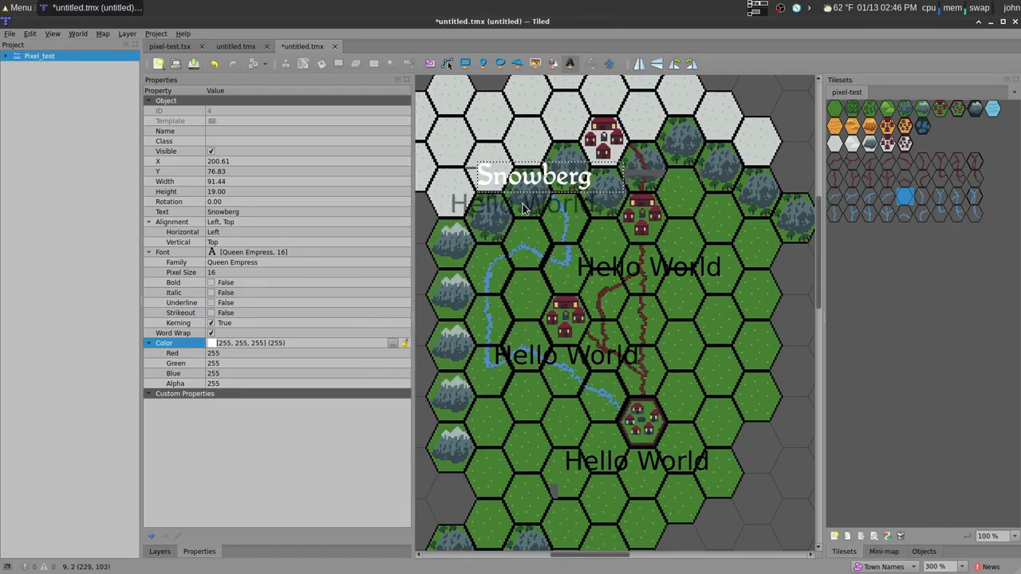
{"action": "left_click", "coordinate": [280, 341]}
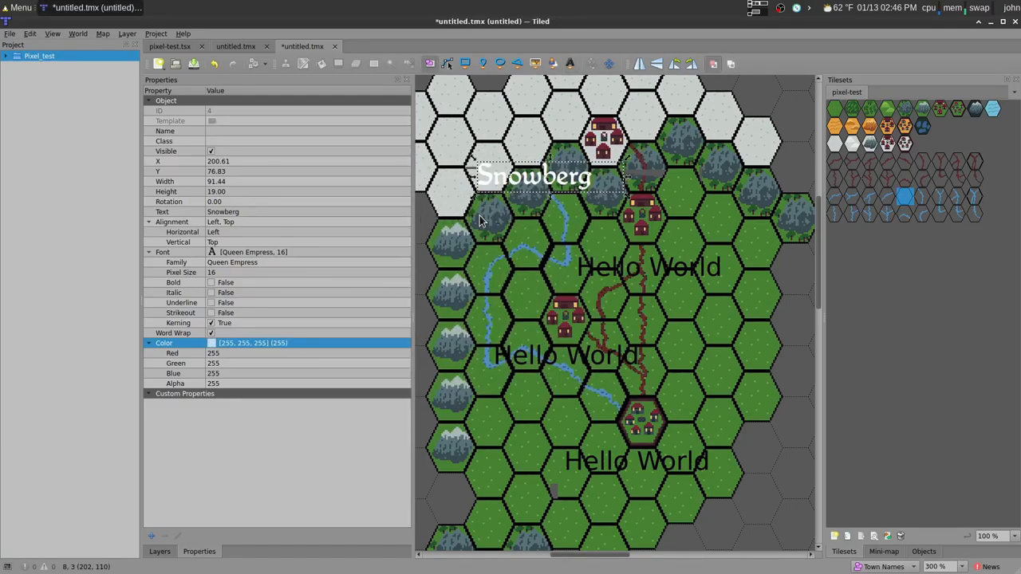
{"action": "left_click_drag", "start_coordinate": [535, 176], "coordinate": [594, 174]}
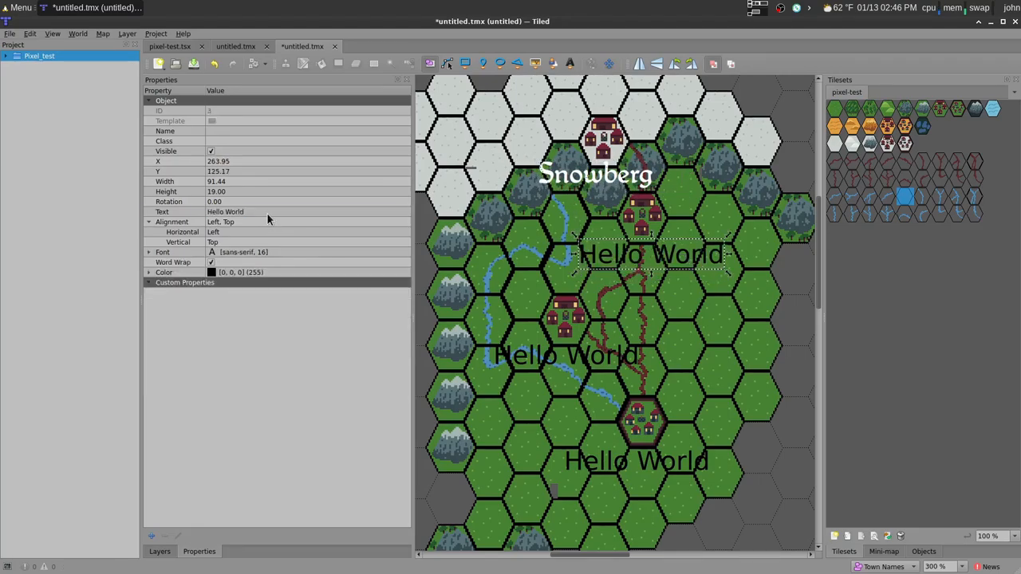
Rename the remaining Hello World labels to Smalldam and Citivham and apply the Queen Empress font.
{"action": "type", "text": "Smallda"}
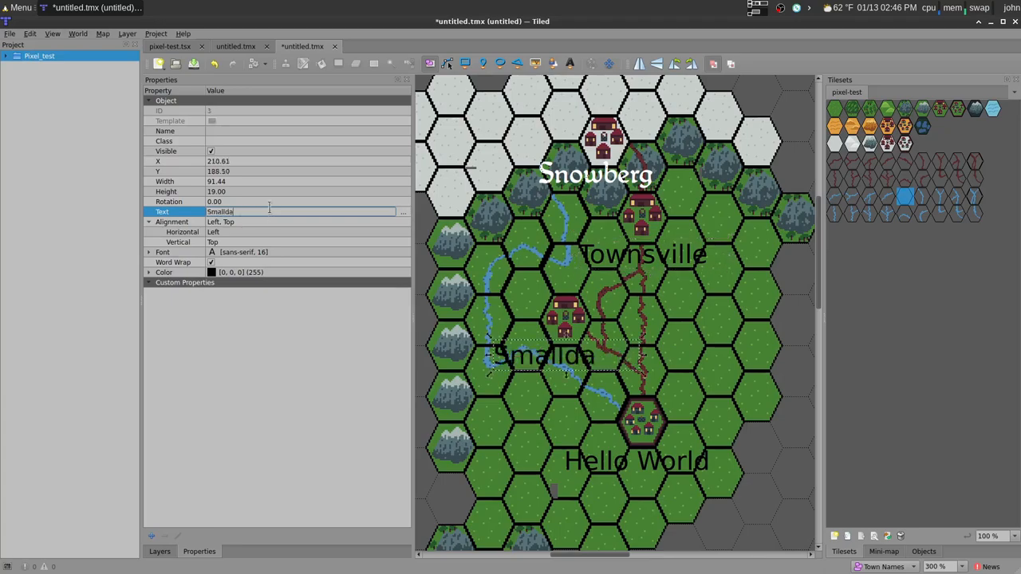
{"action": "left_click", "coordinate": [635, 461]}
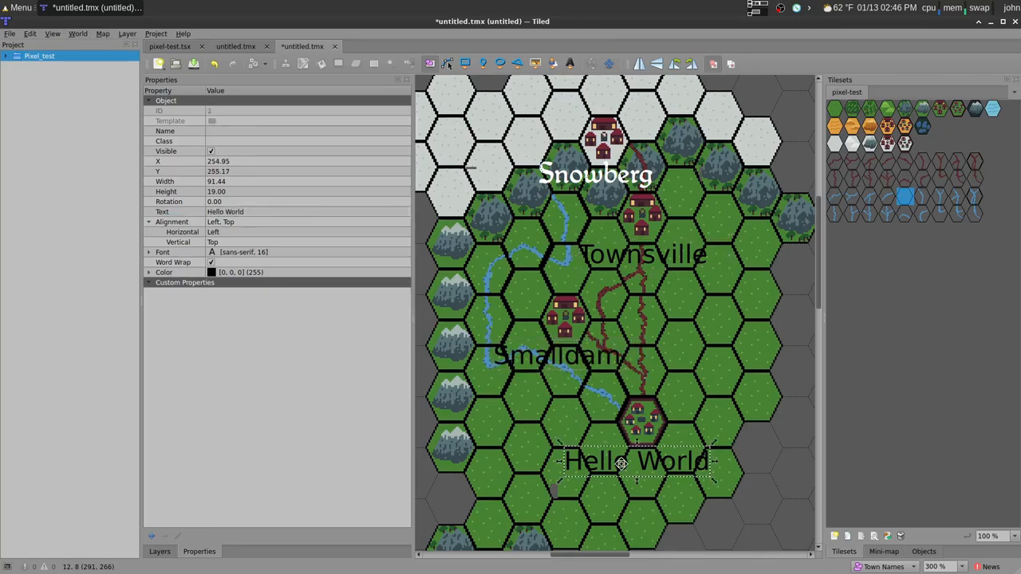
{"action": "double_click", "coordinate": [239, 211]}
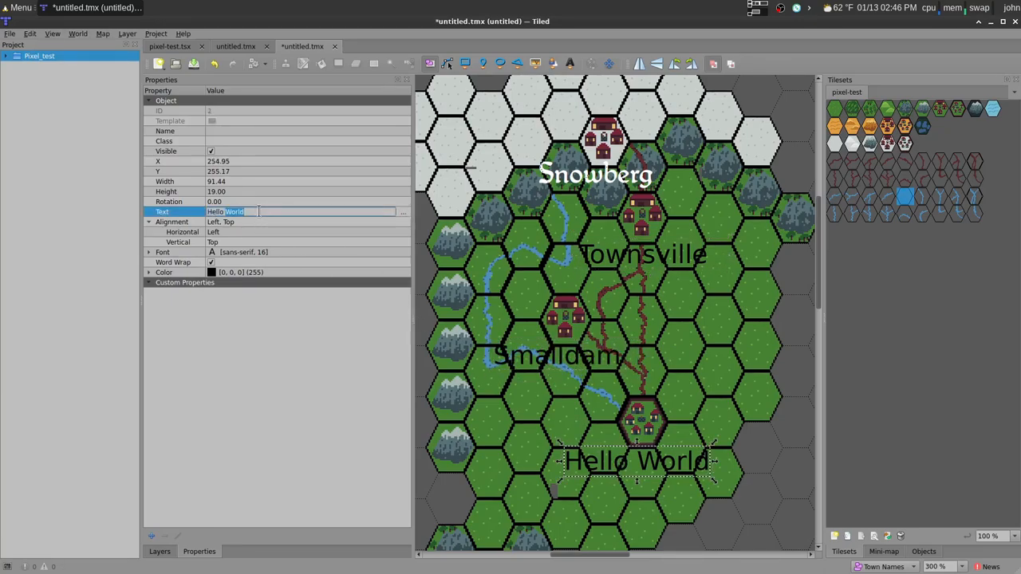
{"action": "type", "text": "Citiv"}
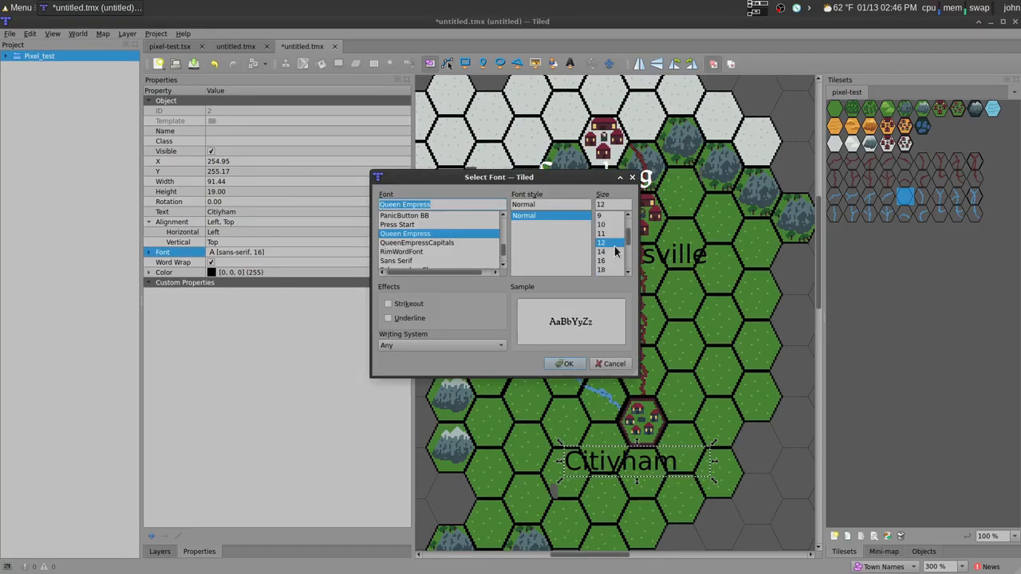
{"action": "left_click", "coordinate": [566, 364]}
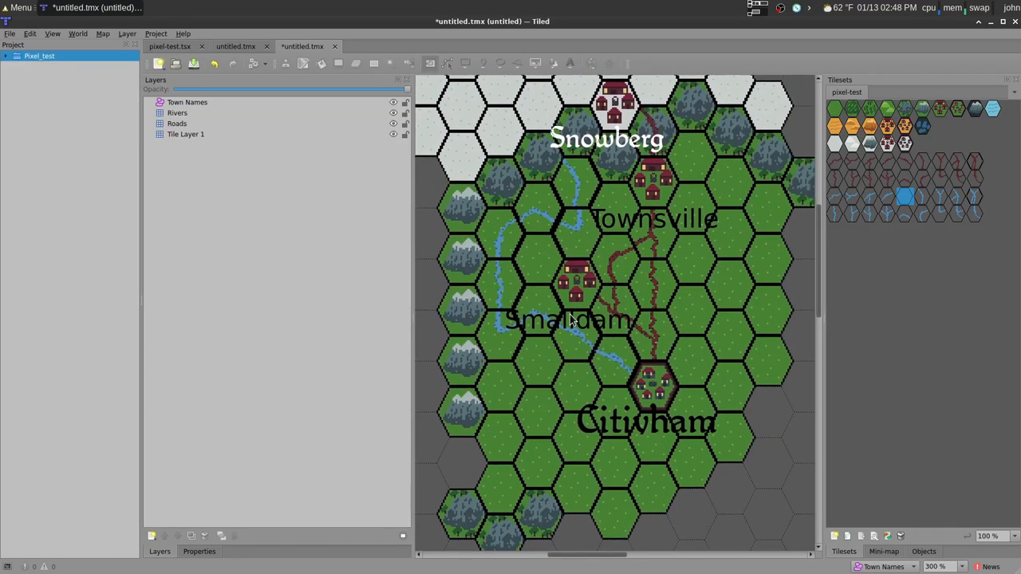
{"action": "left_click", "coordinate": [198, 552]}
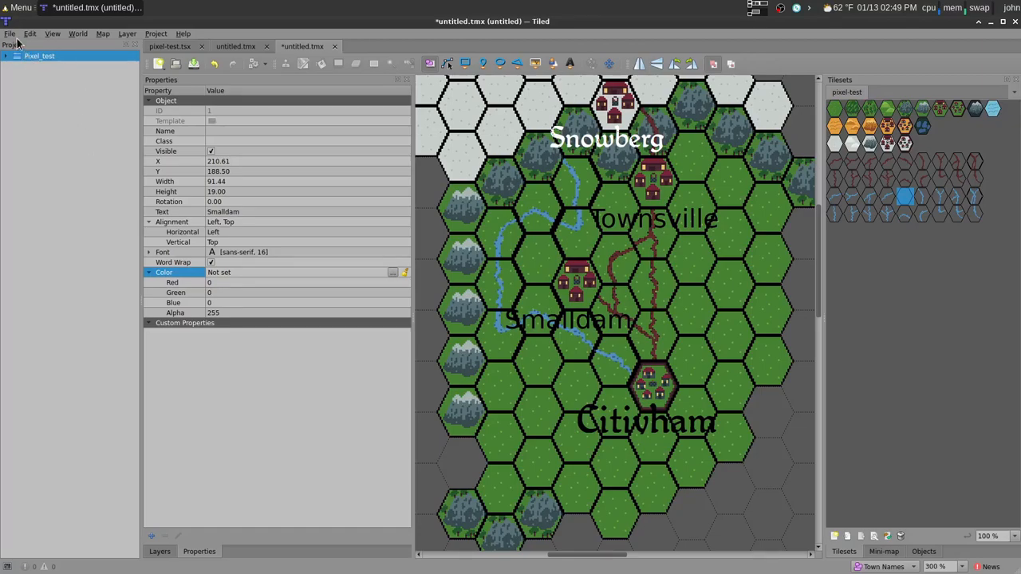
Set up an image export to map.png in the Pixel Art/Hex_Tiles folder.
{"action": "left_click", "coordinate": [10, 33]}
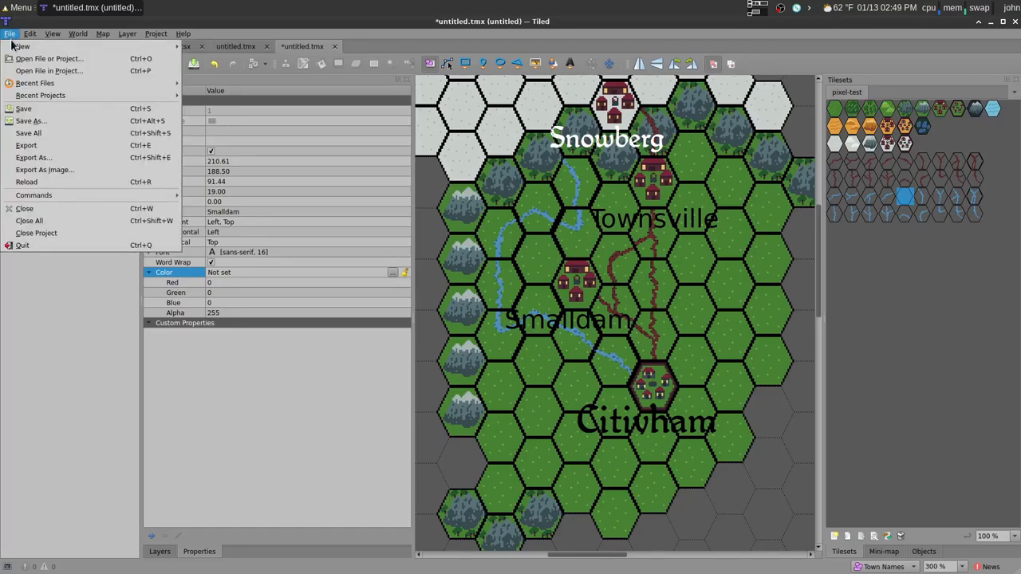
{"action": "left_click", "coordinate": [45, 169]}
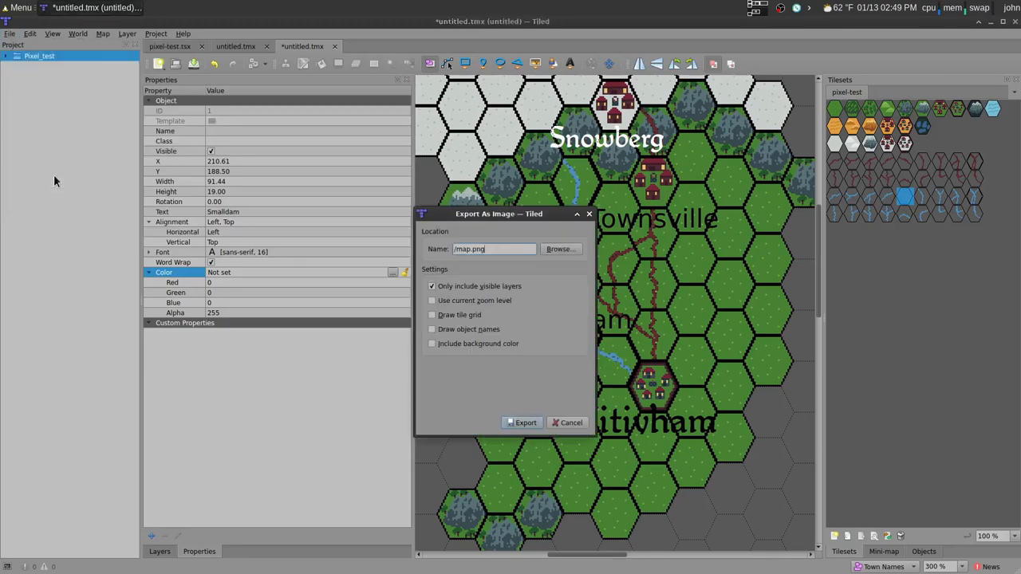
{"action": "left_click", "coordinate": [561, 249]}
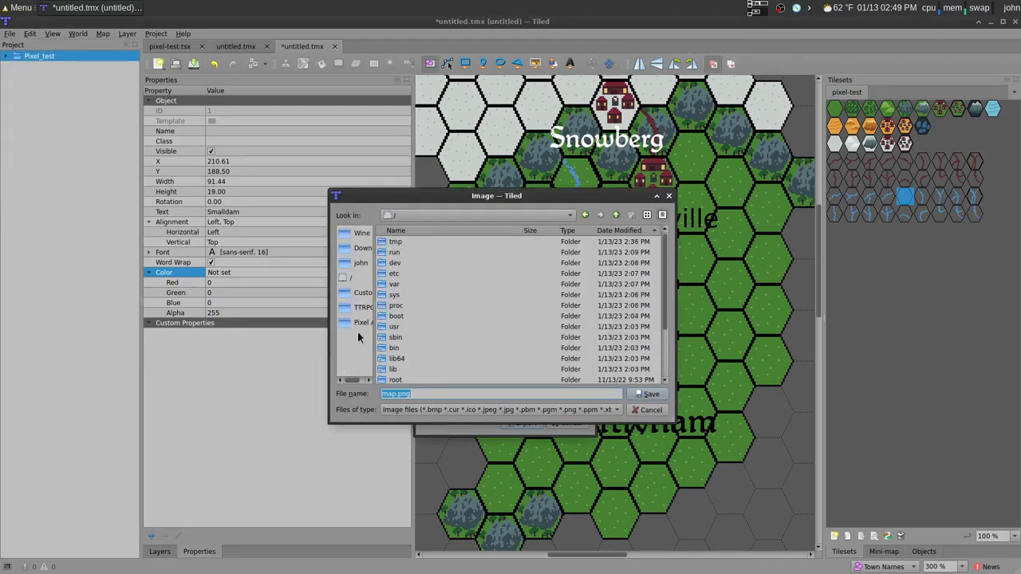
{"action": "left_click", "coordinate": [362, 322]}
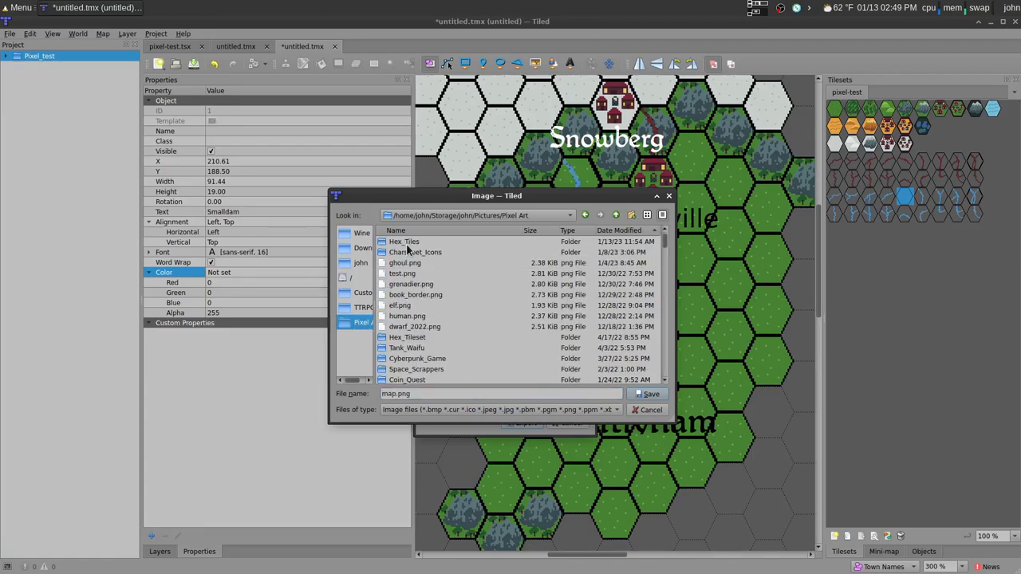
{"action": "double_click", "coordinate": [403, 241]}
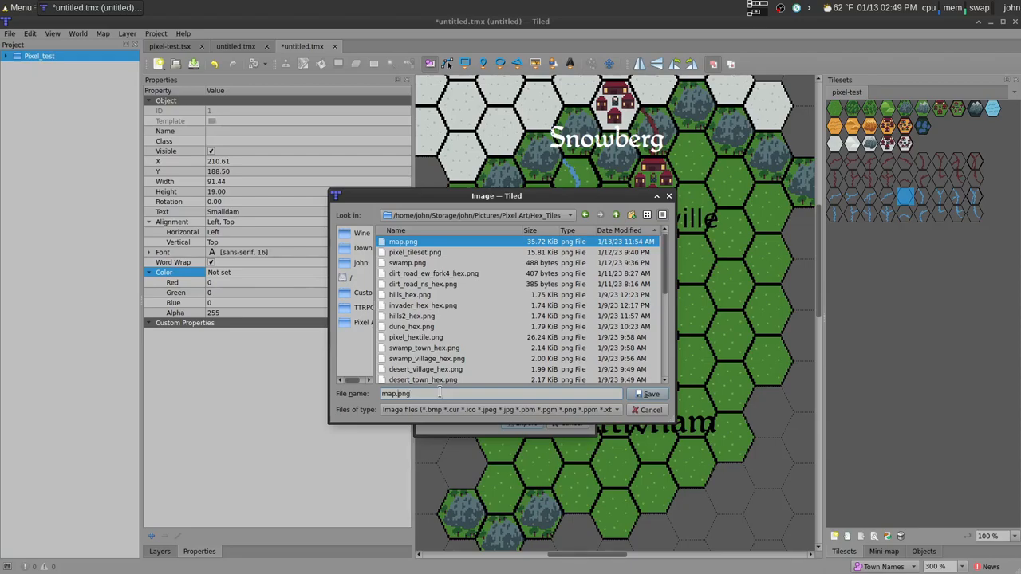
{"action": "left_click", "coordinate": [651, 393]}
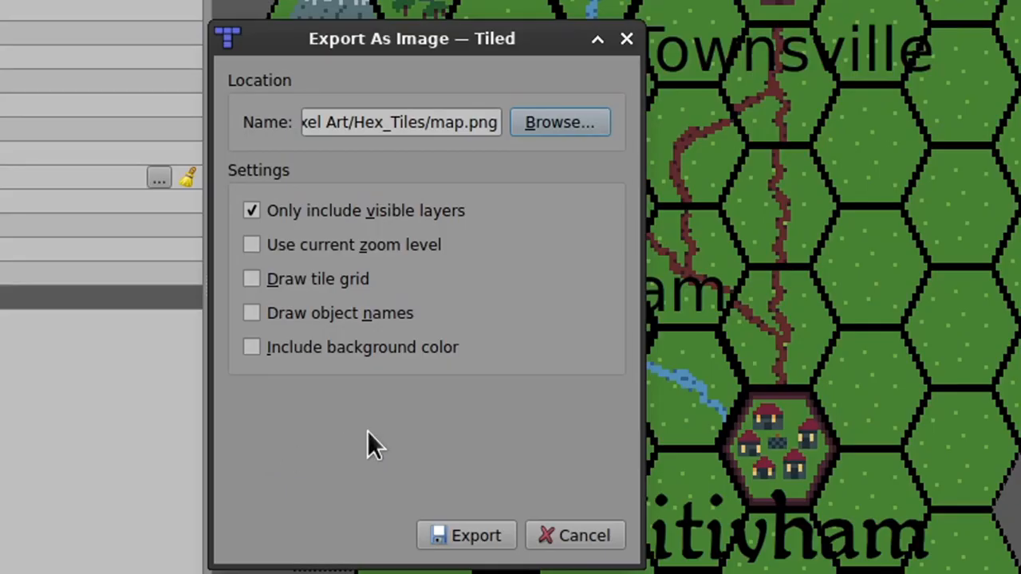
Include the tile grid and export the map image.
{"action": "left_click", "coordinate": [252, 278]}
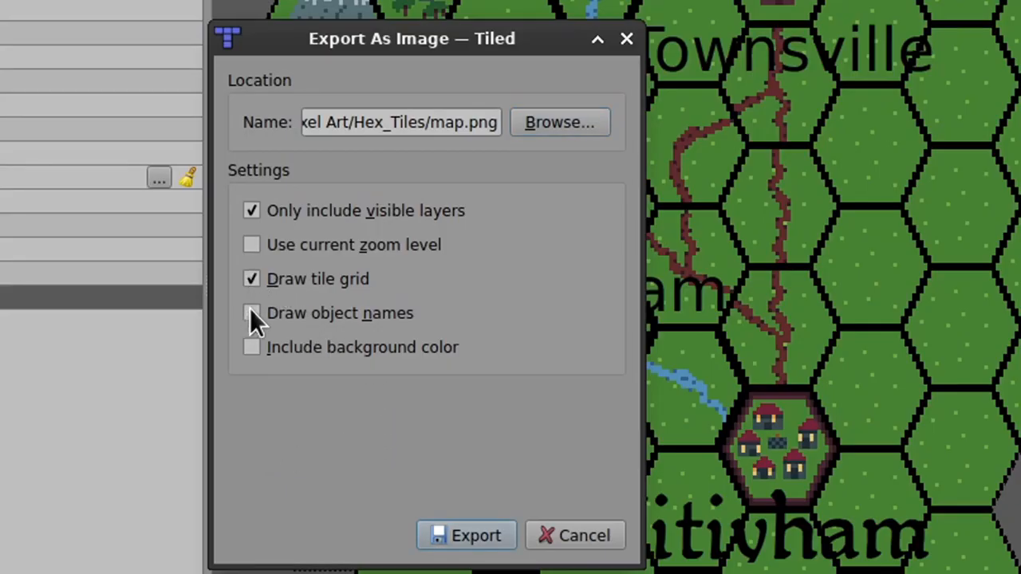
{"action": "left_click", "coordinate": [252, 312]}
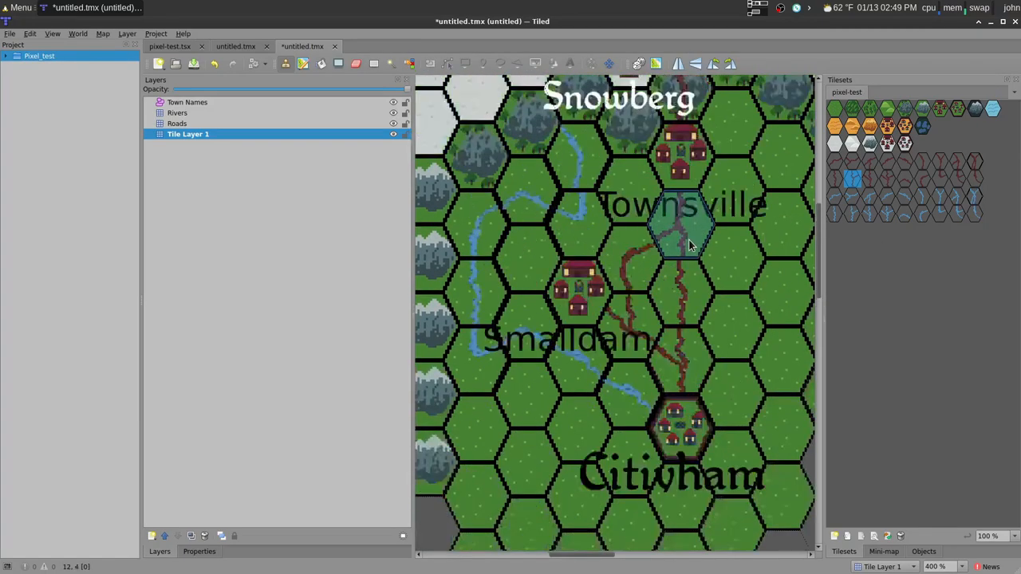
{"action": "scroll", "scroll_direction": "down", "scroll_amount": 3}
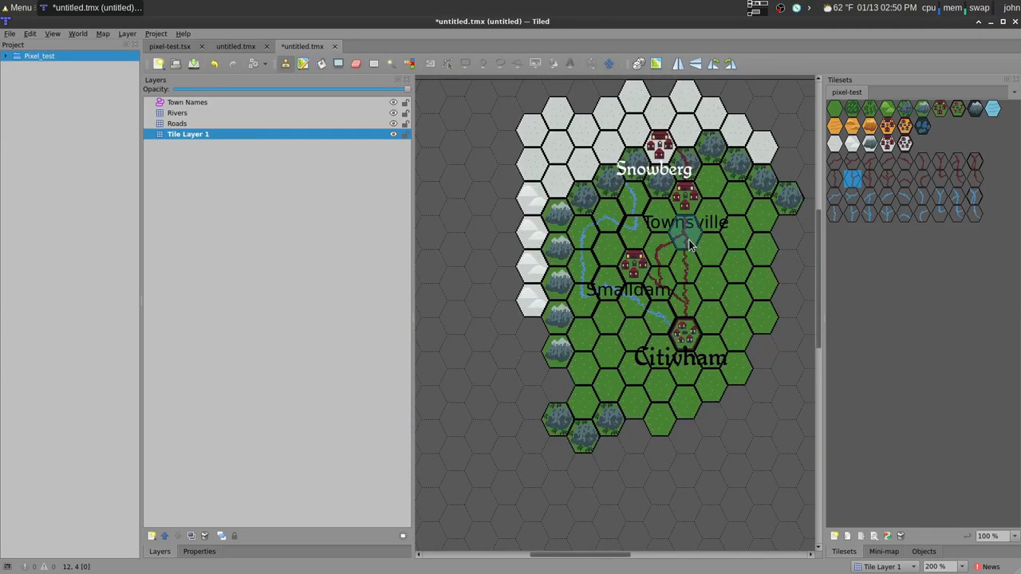